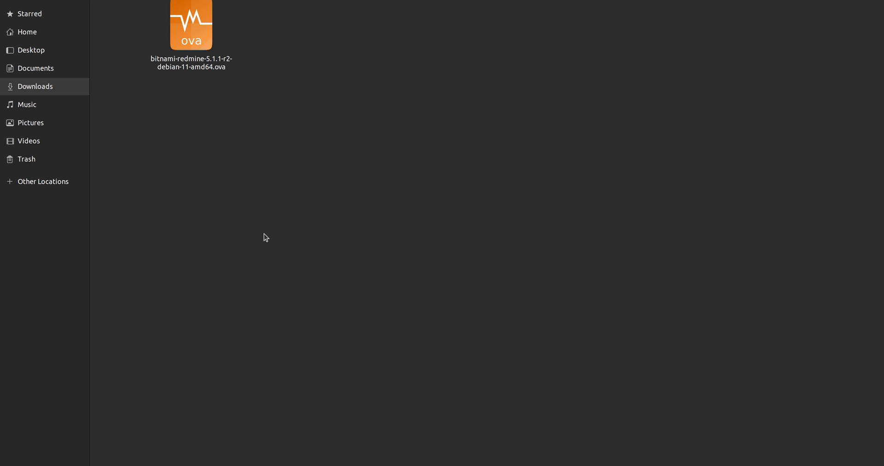
pyautogui.moveTo(223, 163)
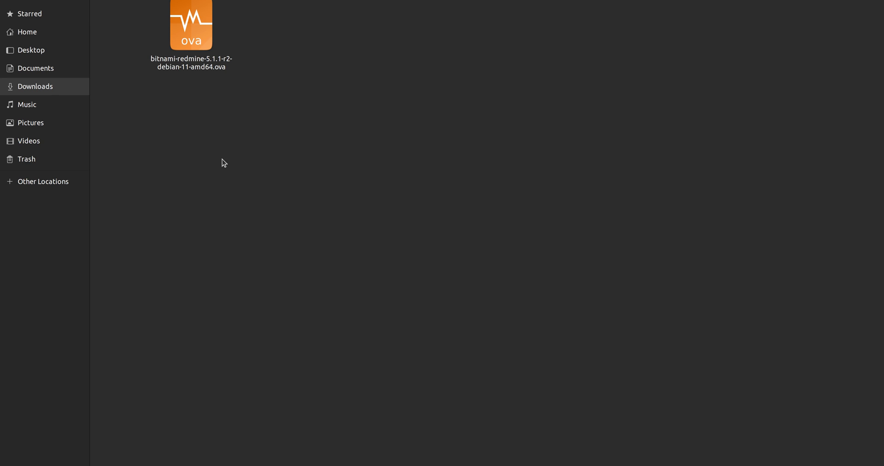
pyautogui.moveTo(220, 138)
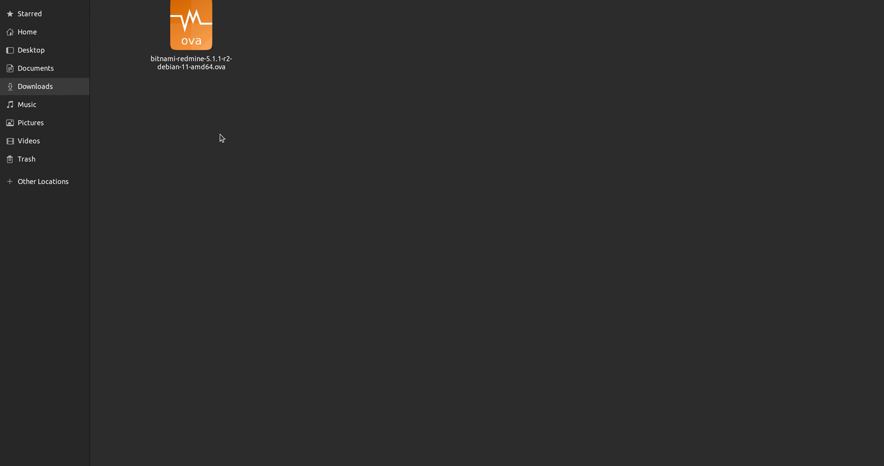
pyautogui.moveTo(197, 173)
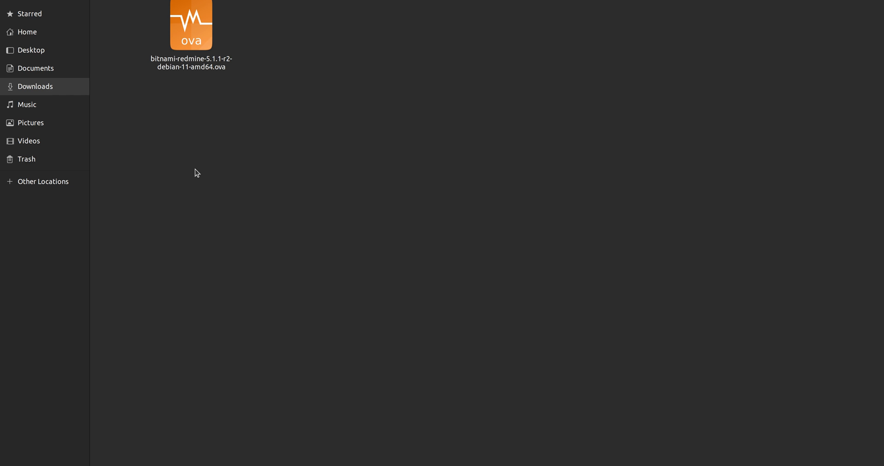
pyautogui.moveTo(221, 80)
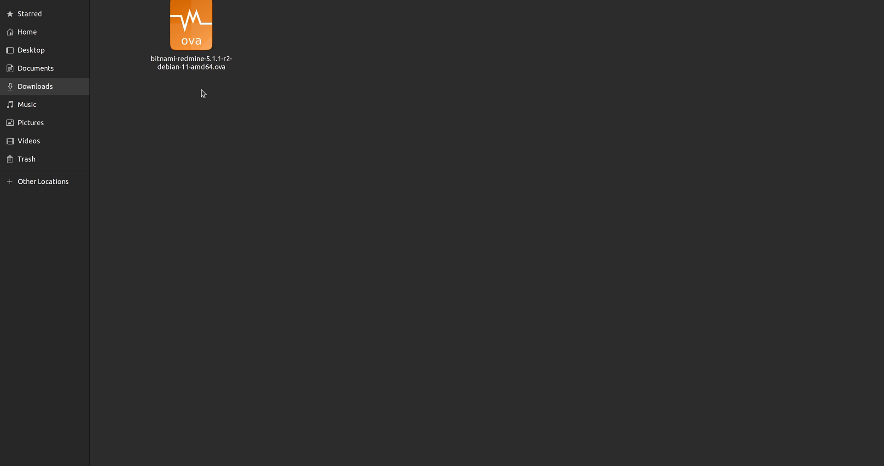
pyautogui.moveTo(229, 170)
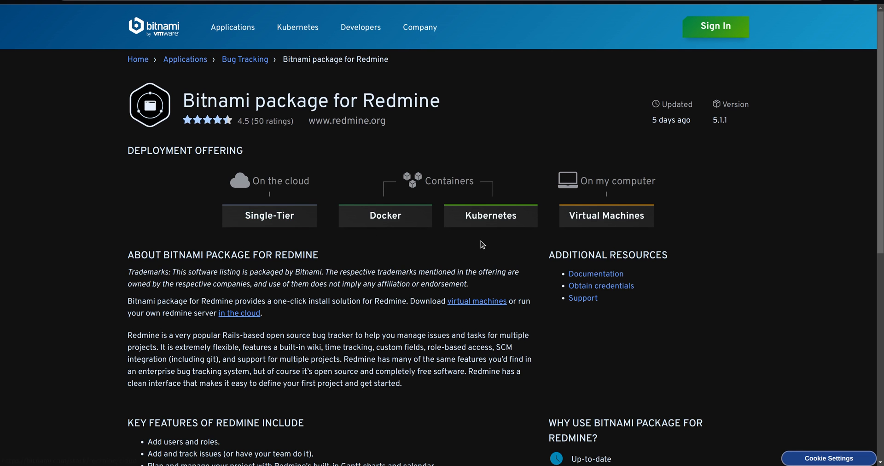
pyautogui.moveTo(603, 179)
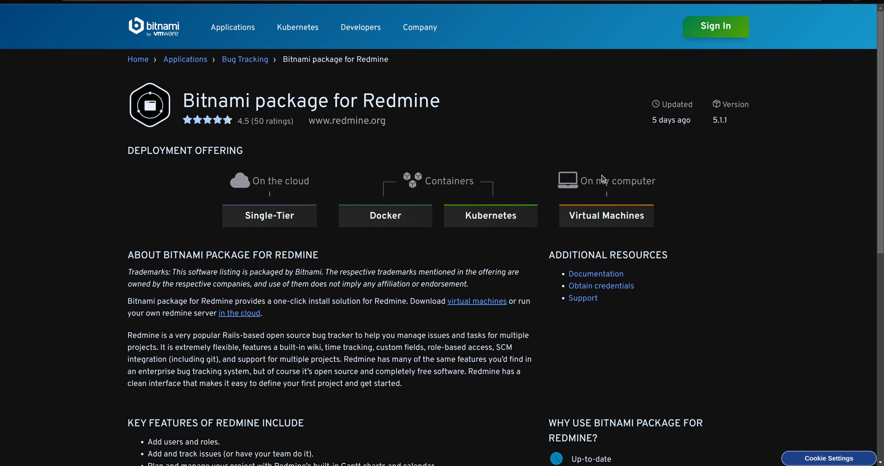
# - Choose Bitnami's Redmine Virtual Machines option and download the .OVA image
pyautogui.click(606, 215)
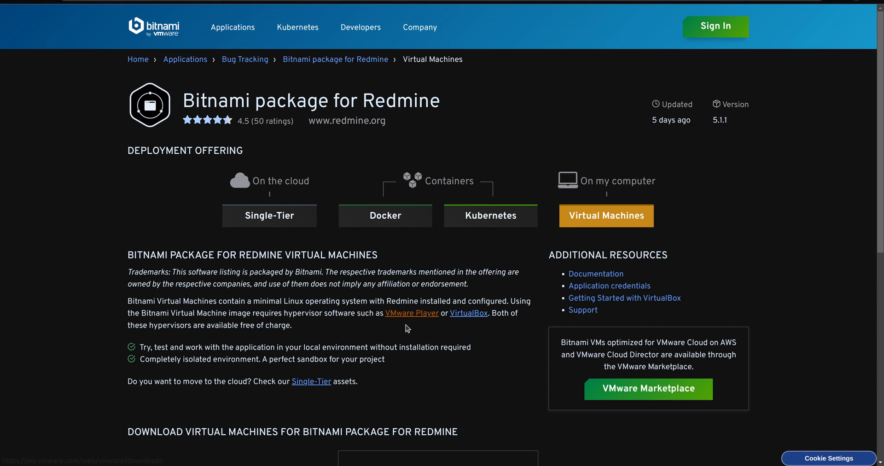
pyautogui.scroll(-3)
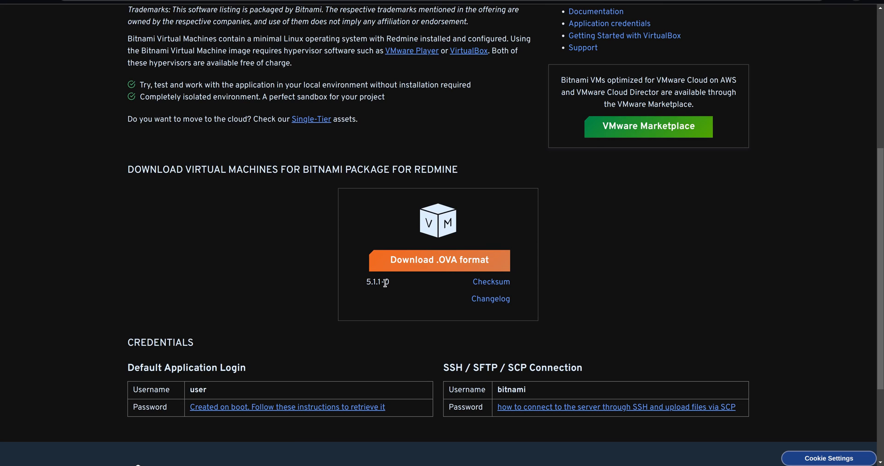
pyautogui.moveTo(392, 290)
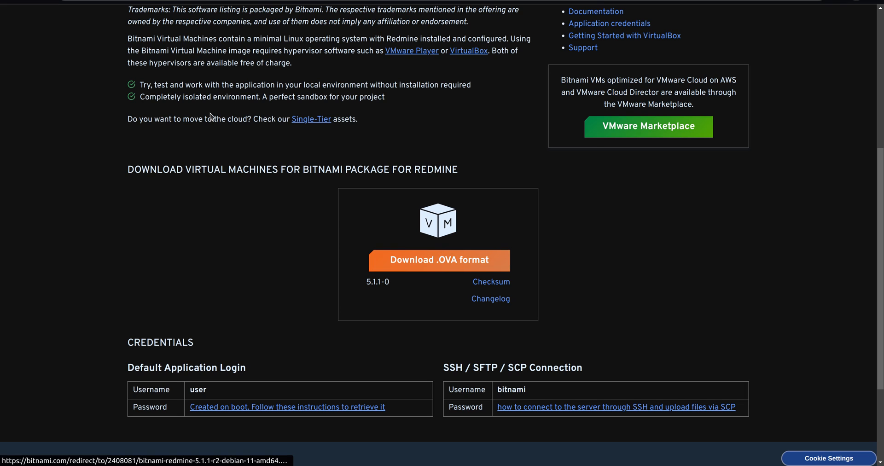
pyautogui.click(437, 260)
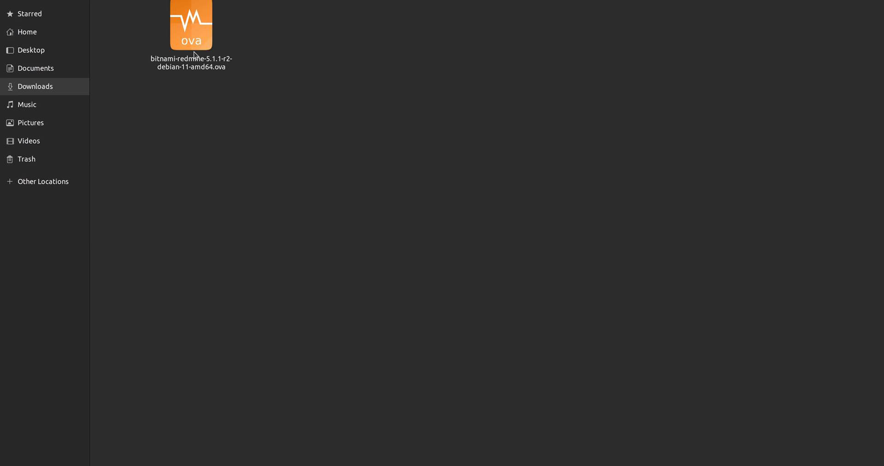
# - Select and double-click the bitnami-redmine .ova file in Downloads to launch VirtualBox
pyautogui.click(190, 25)
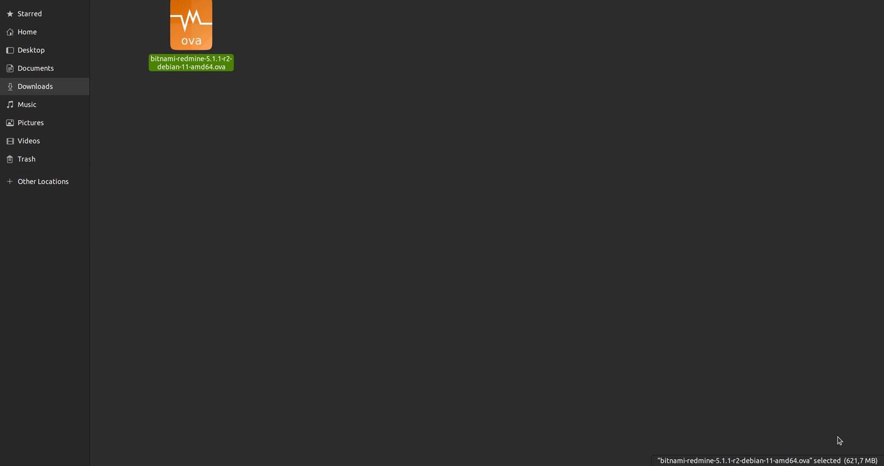
pyautogui.moveTo(741, 413)
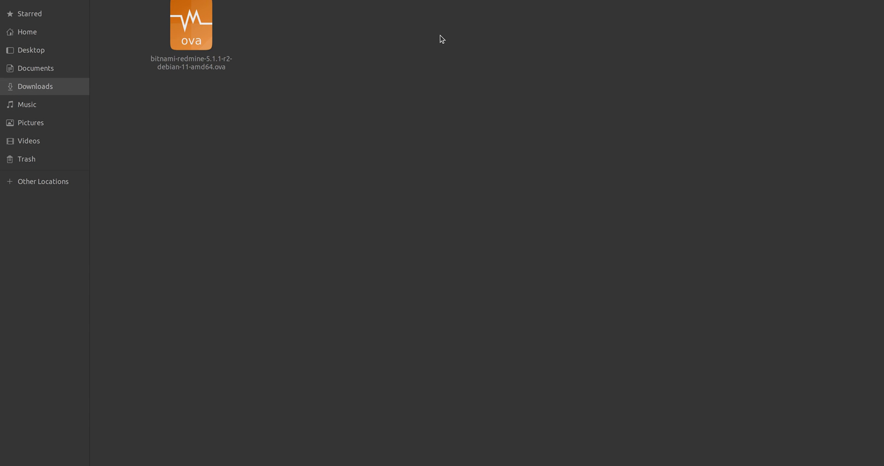
pyautogui.doubleClick(191, 25)
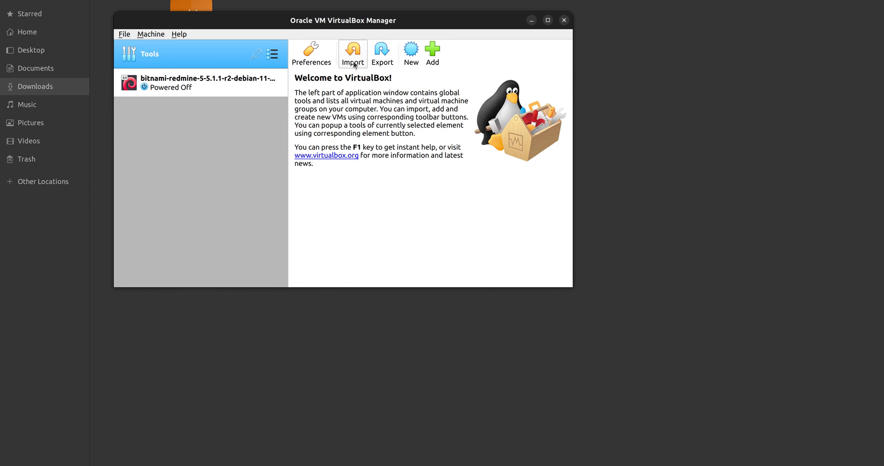
# - Start Import Appliance and pick the Bitnami Redmine .ova from Downloads as source
pyautogui.click(352, 54)
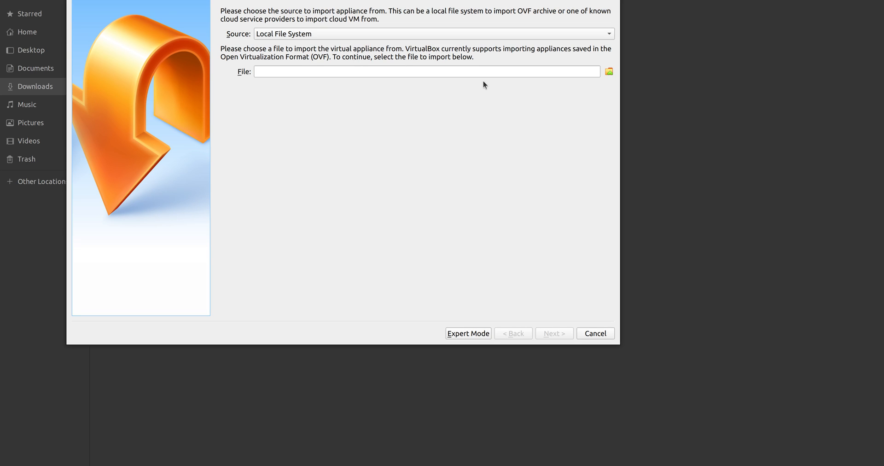
pyautogui.moveTo(608, 72)
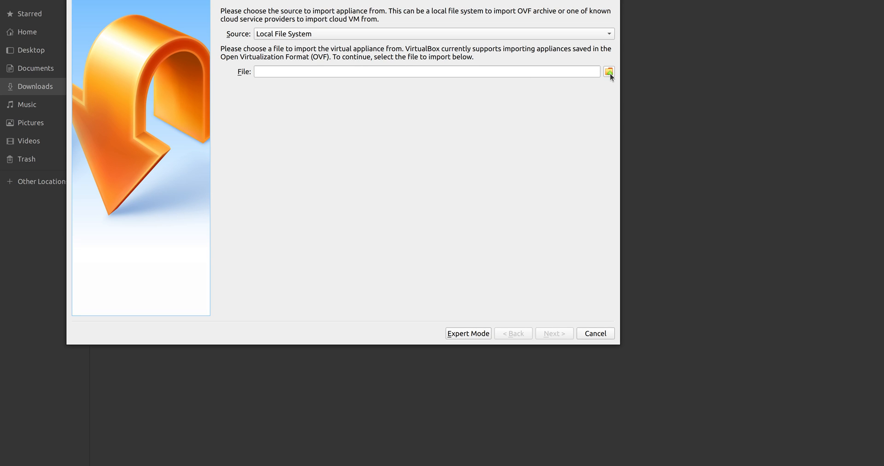
pyautogui.click(609, 72)
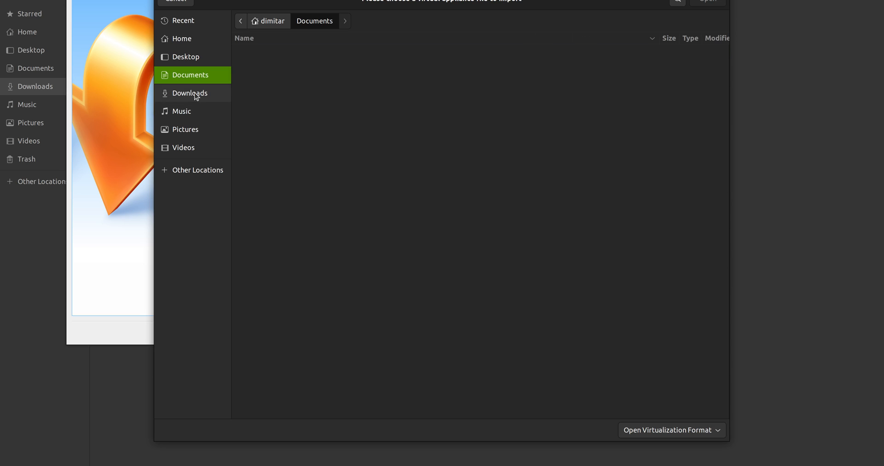
pyautogui.click(189, 93)
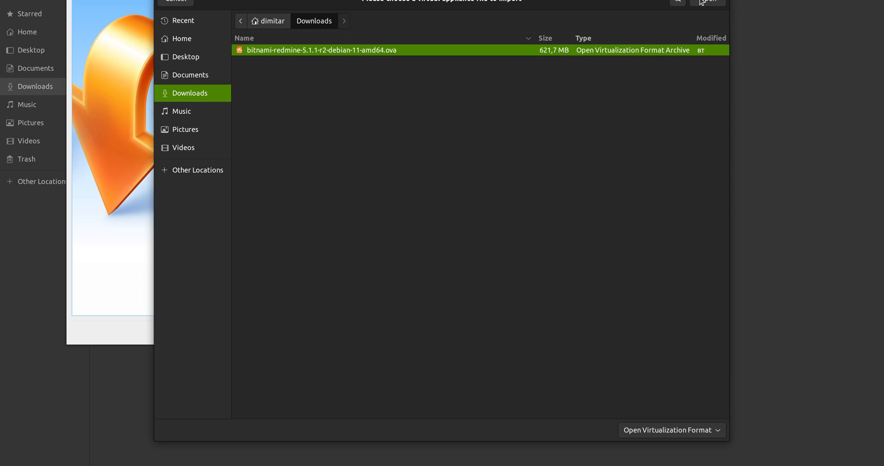
pyautogui.click(707, 2)
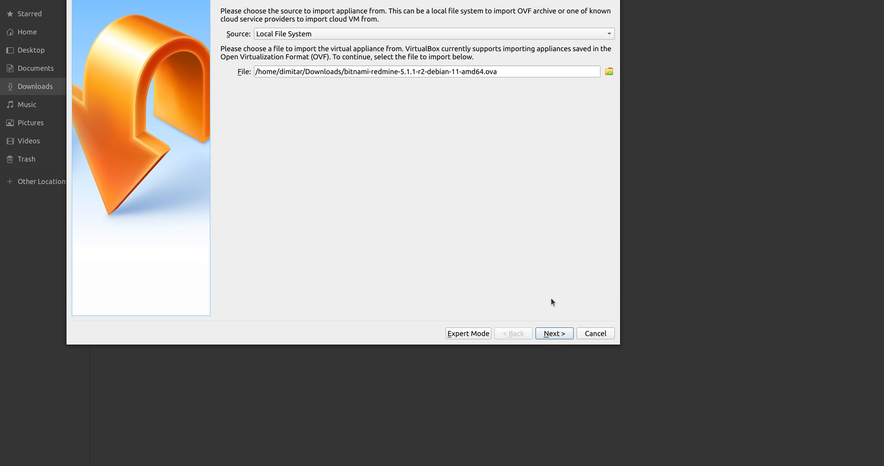
# - Keep the appliance's default settings, start the import, and agree to the license
pyautogui.click(553, 334)
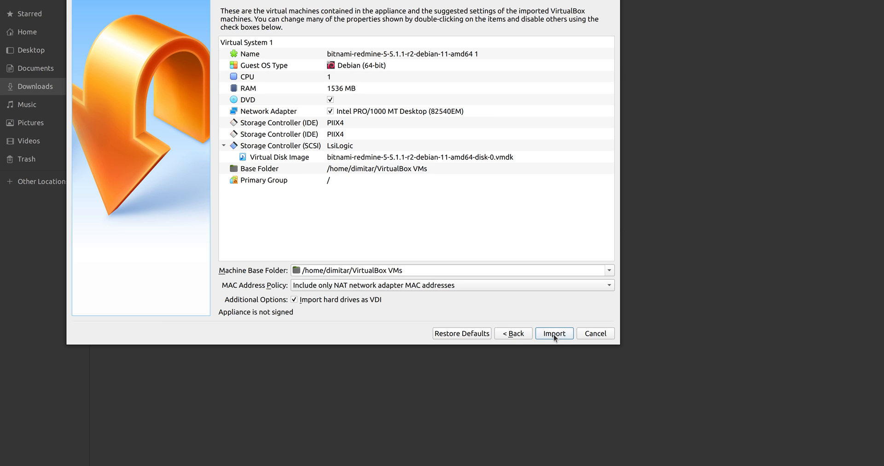
pyautogui.moveTo(287, 130)
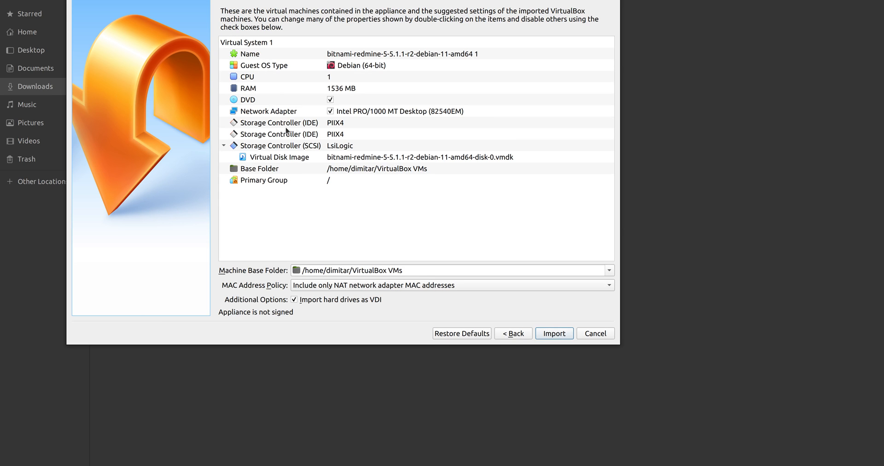
pyautogui.moveTo(284, 103)
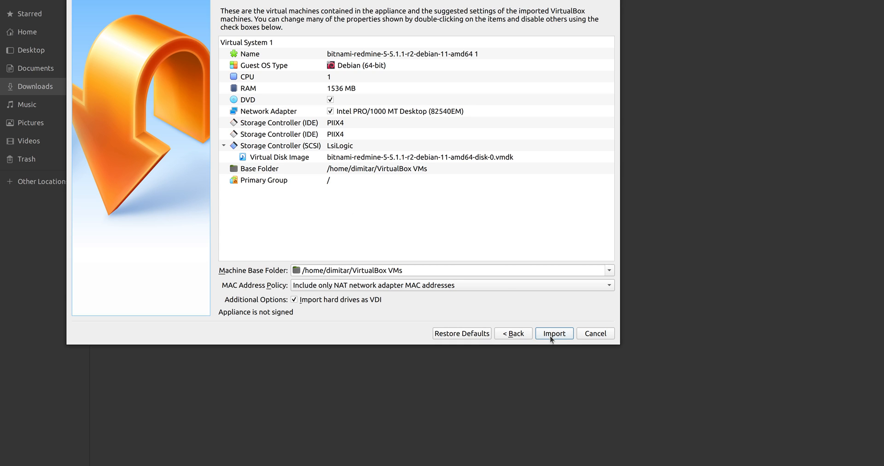
pyautogui.click(553, 333)
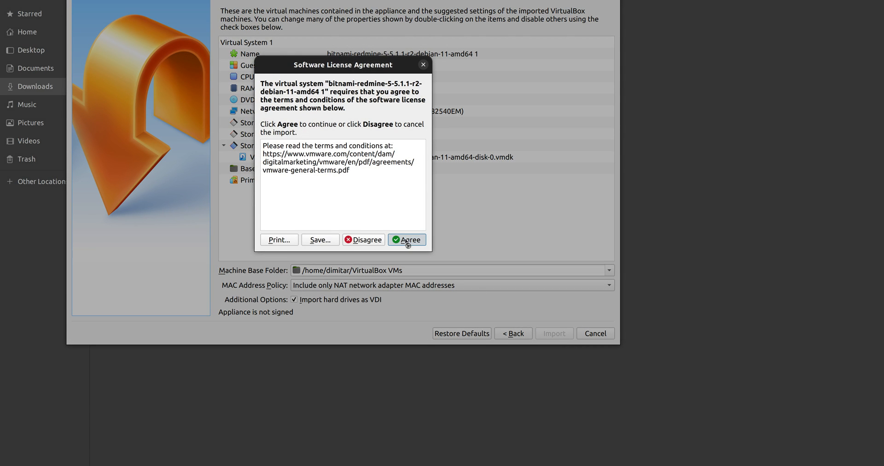
pyautogui.click(406, 240)
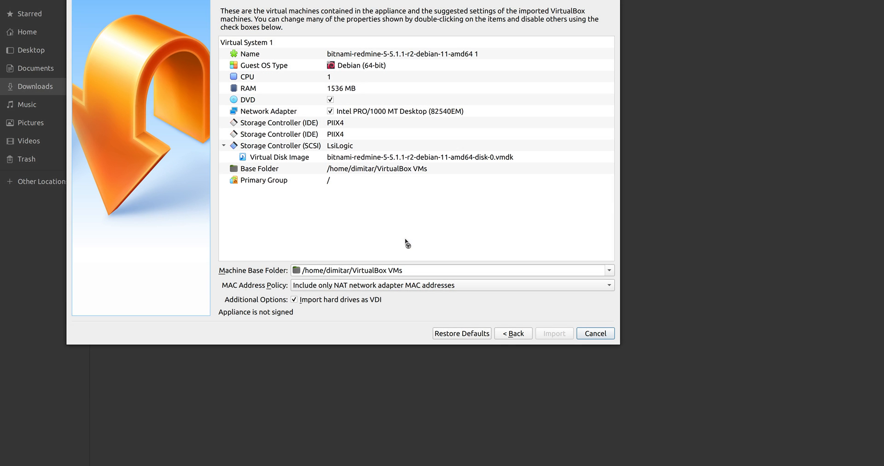
# - Wait while the Importing Appliance progress brings the Redmine disk image near completion
pyautogui.click(553, 334)
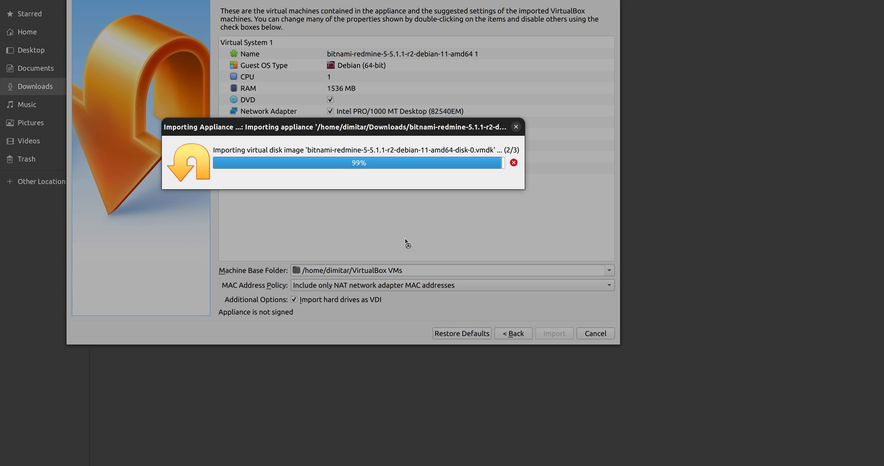
pyautogui.moveTo(347, 203)
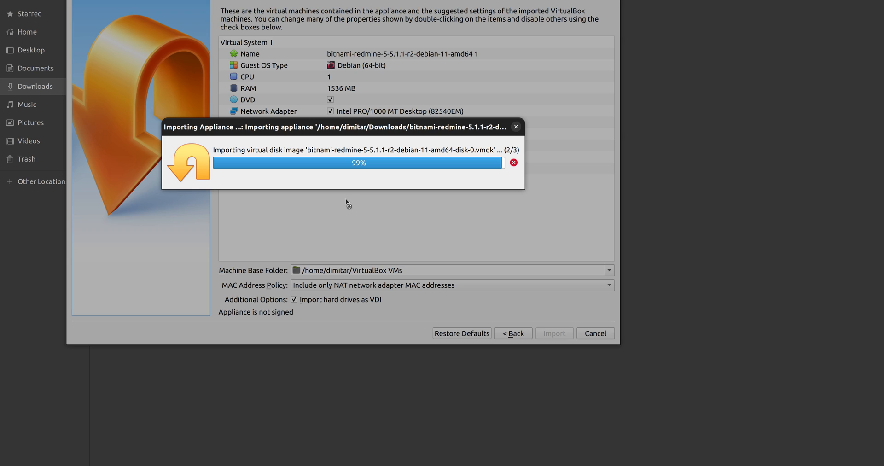
pyautogui.moveTo(332, 183)
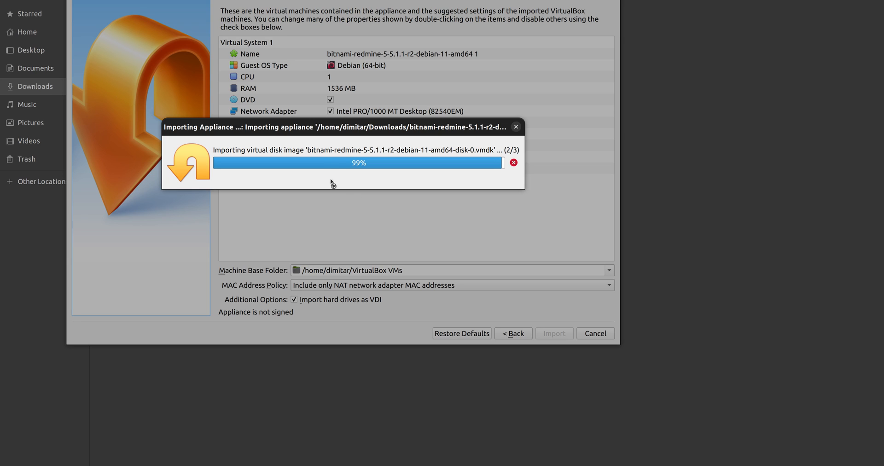
pyautogui.moveTo(324, 181)
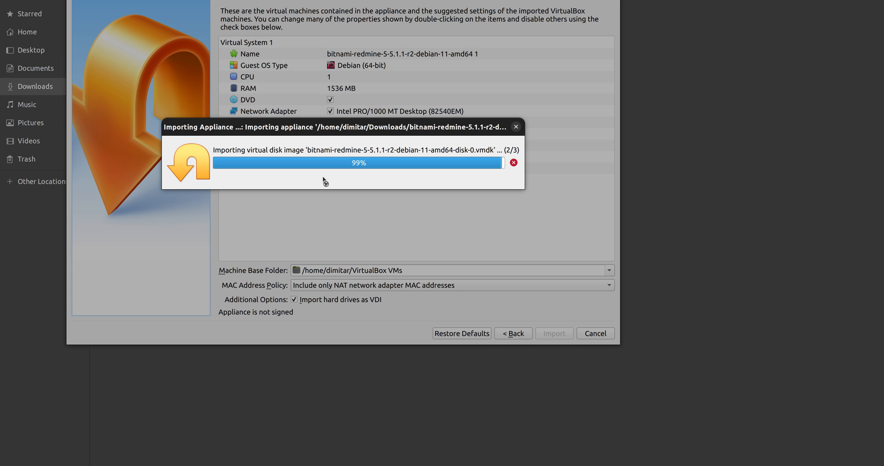
pyautogui.moveTo(357, 193)
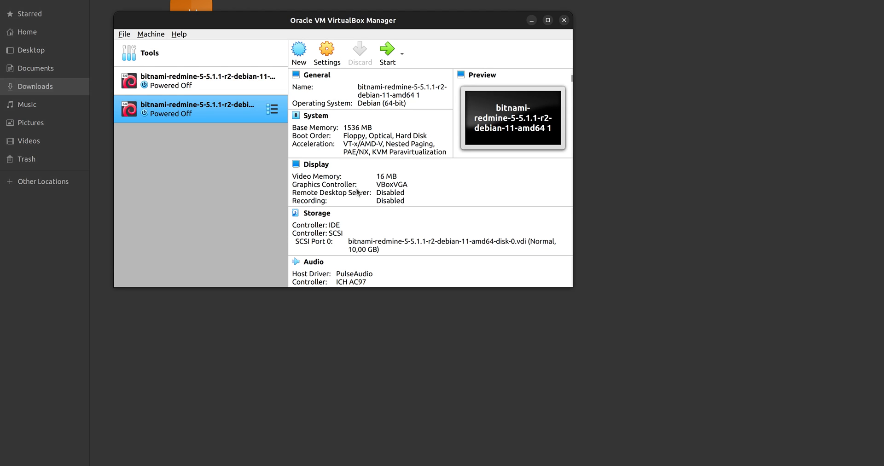
pyautogui.moveTo(199, 130)
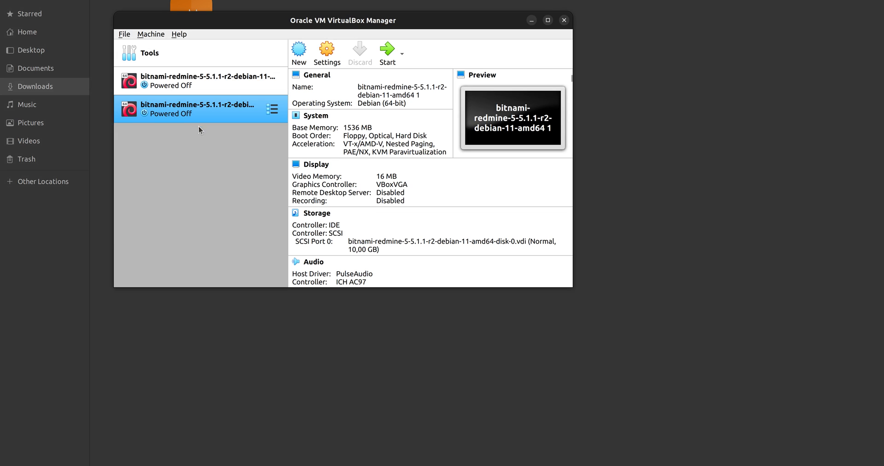
pyautogui.moveTo(400, 91)
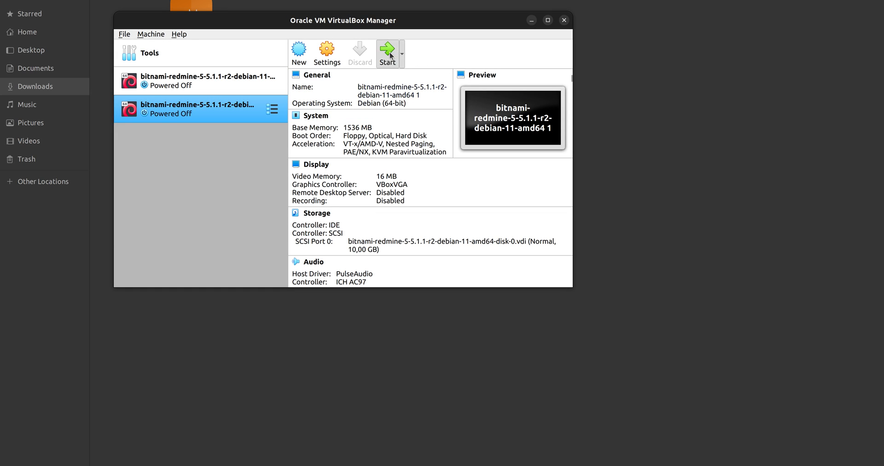
# - Start the imported Redmine VM and enlarge its display from the View menu
pyautogui.click(387, 54)
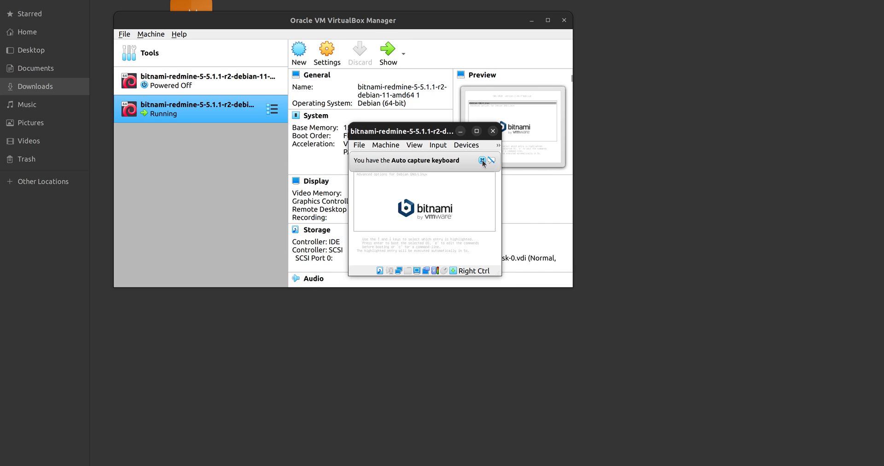
pyautogui.click(490, 161)
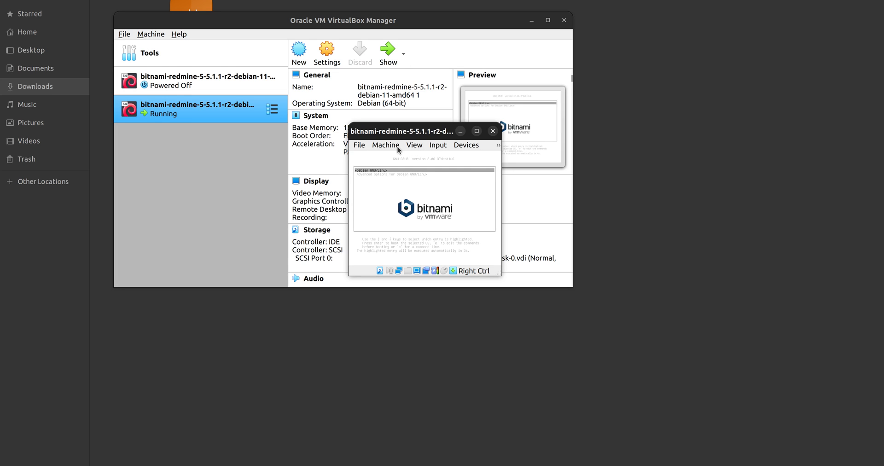
pyautogui.click(414, 145)
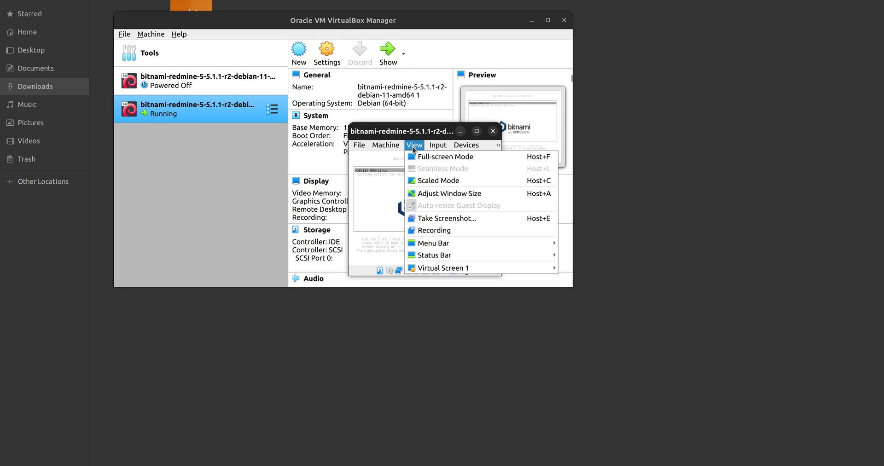
pyautogui.click(439, 267)
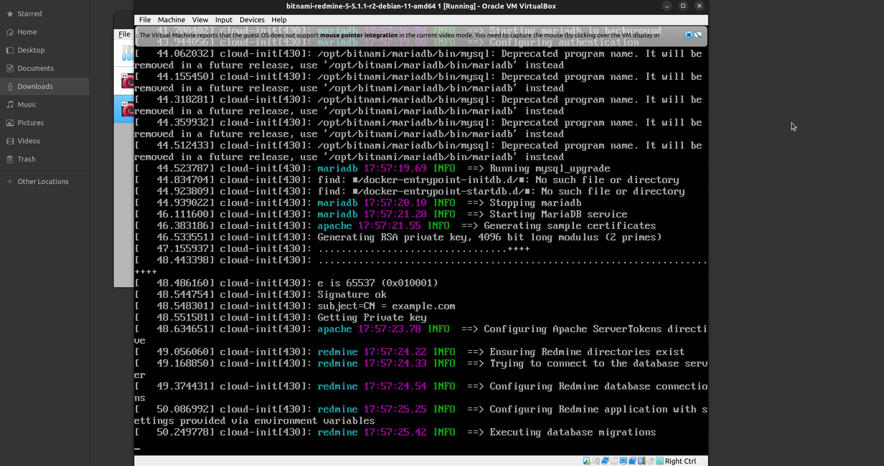
pyautogui.moveTo(547, 393)
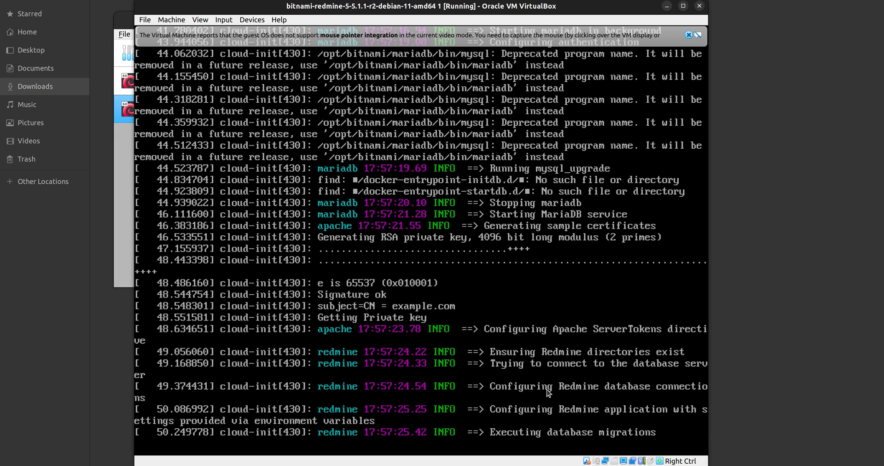
pyautogui.moveTo(582, 429)
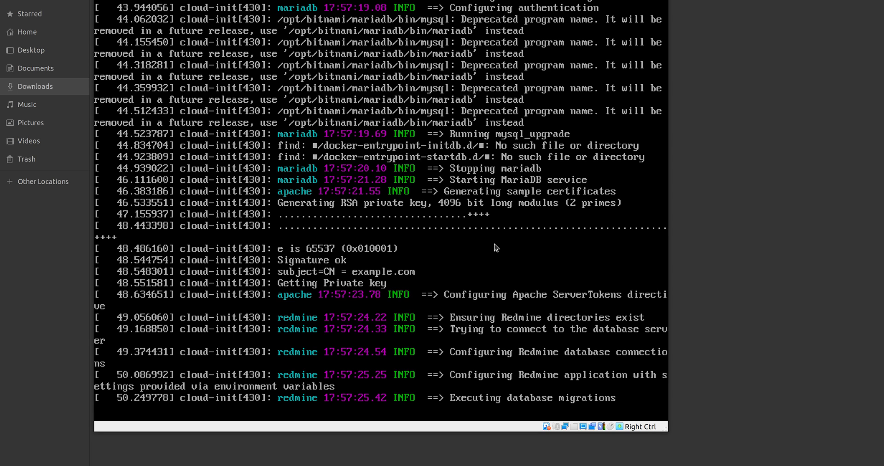
pyautogui.moveTo(396, 187)
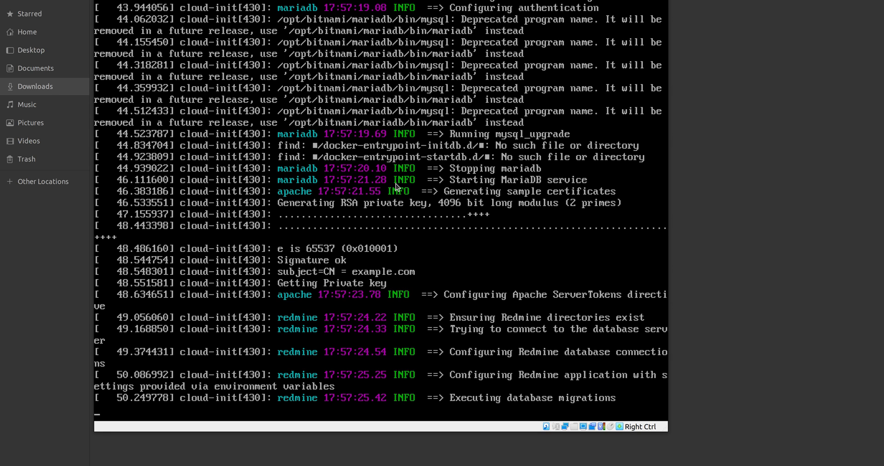
pyautogui.moveTo(259, 204)
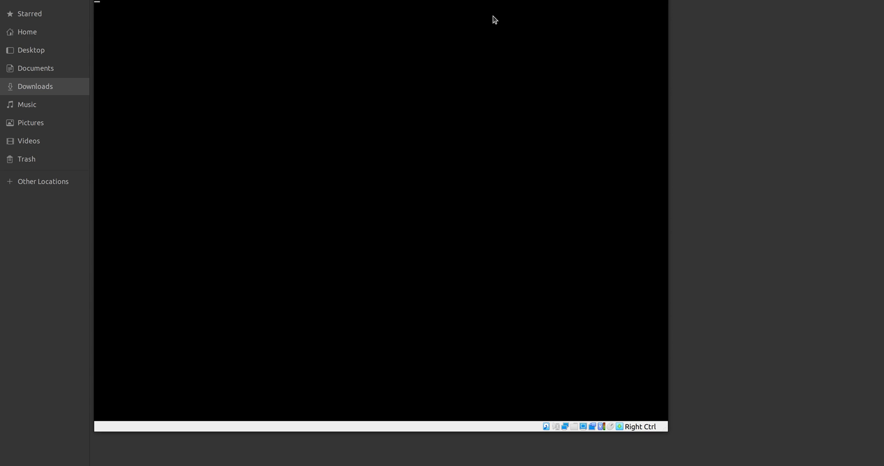
pyautogui.moveTo(314, 195)
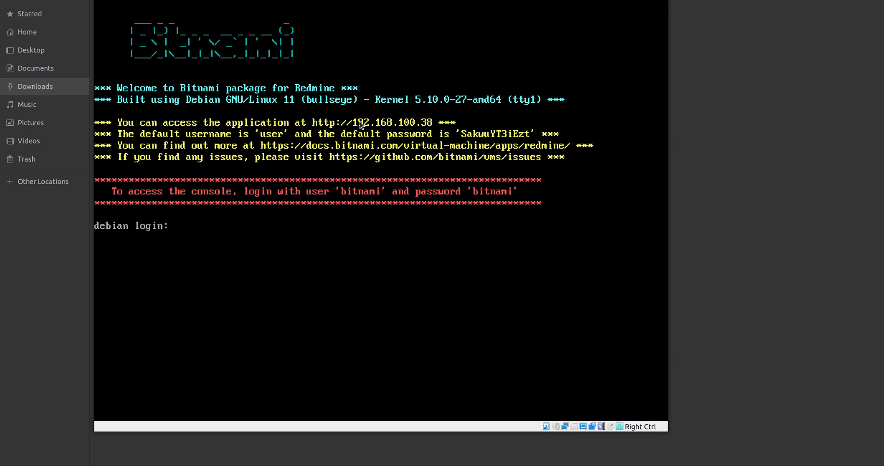
pyautogui.moveTo(422, 123)
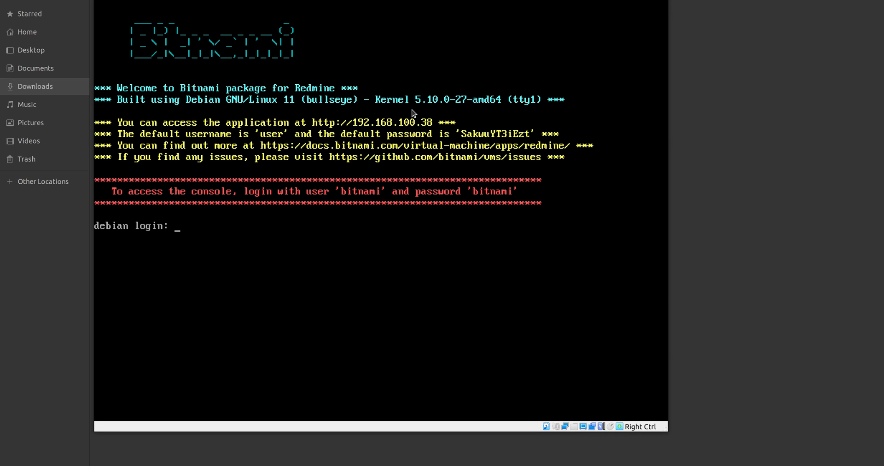
pyautogui.moveTo(365, 129)
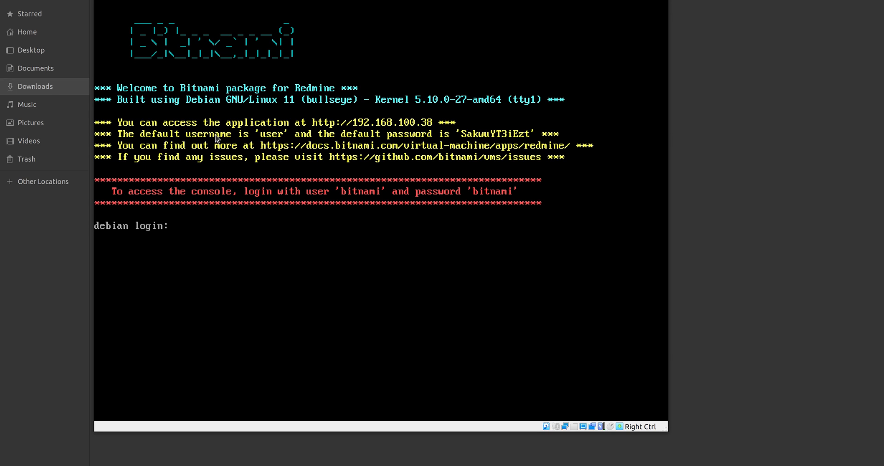
pyautogui.moveTo(274, 138)
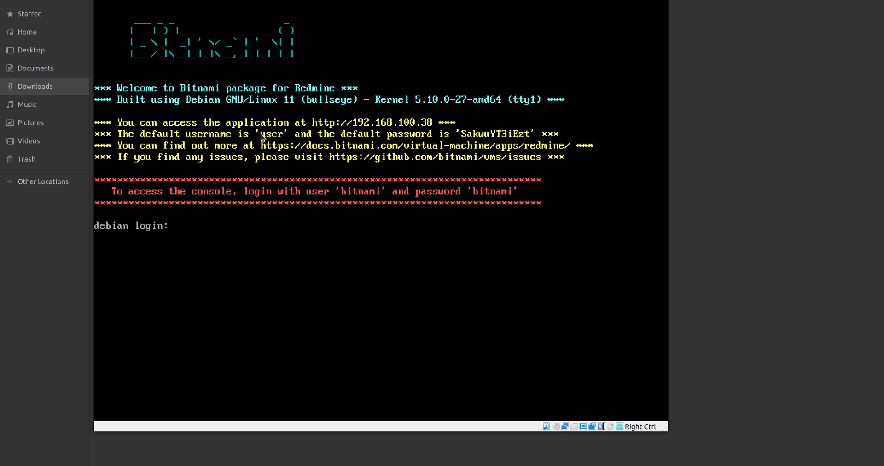
pyautogui.moveTo(493, 132)
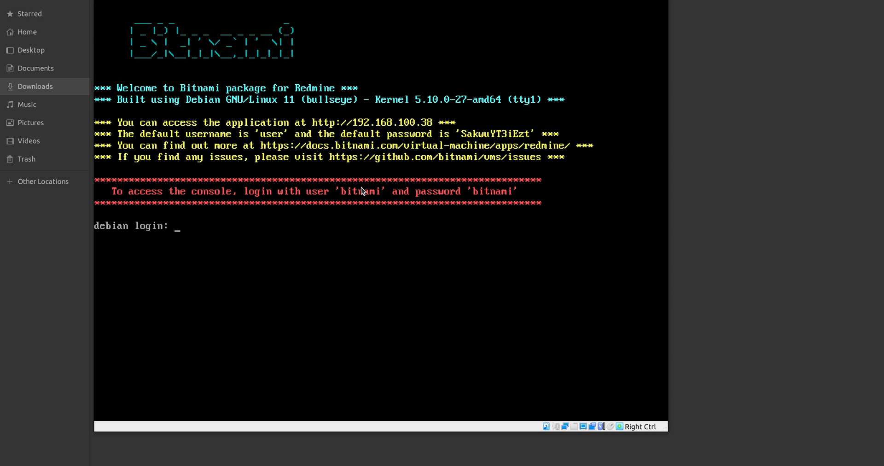
pyautogui.moveTo(357, 201)
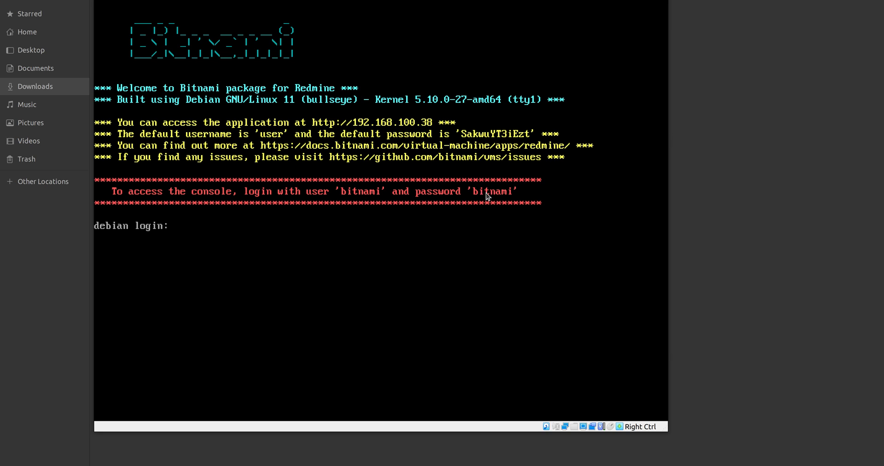
# - Log in to the console as bitnami and set and confirm a new password
pyautogui.write('bitnami')
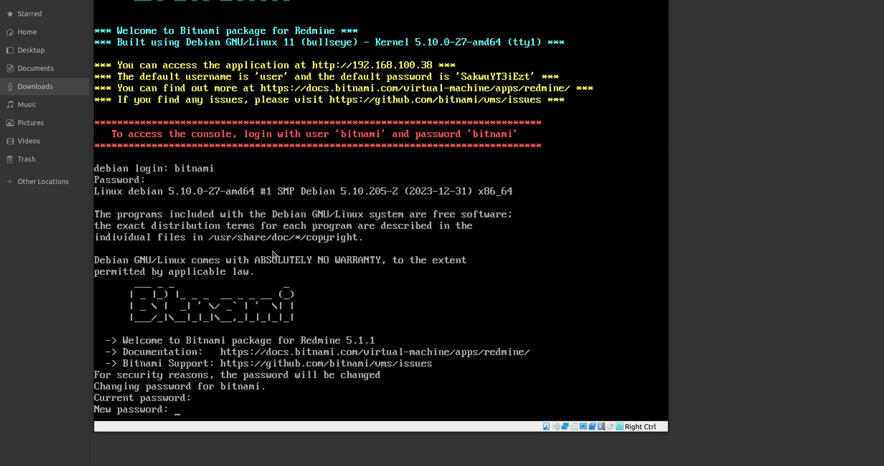
pyautogui.press('Return')
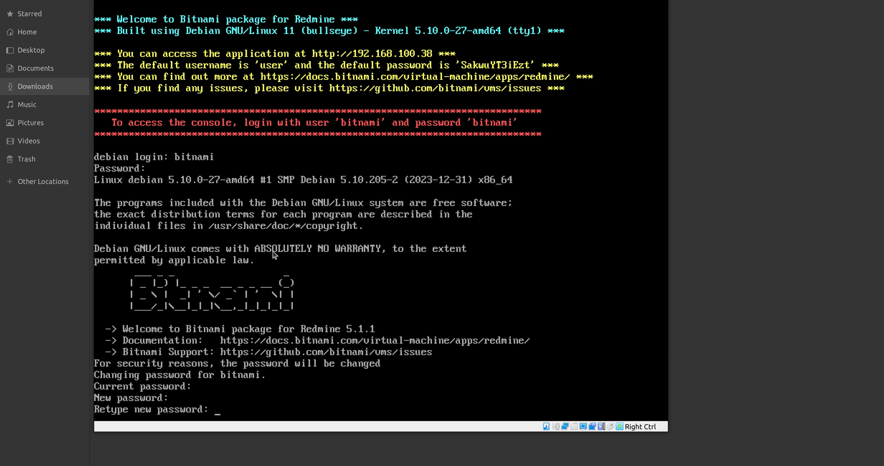
pyautogui.press('Return')
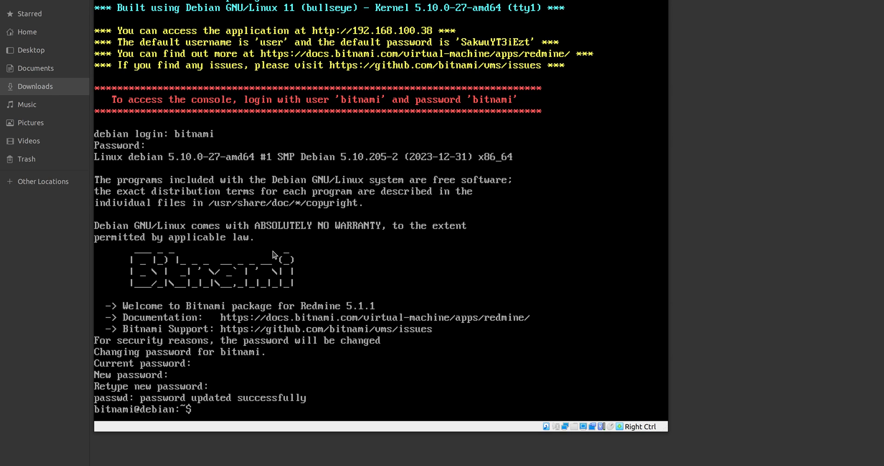
# - List /opt/bitnami/redmine/plugins, showing only README, then list the parent Redmine directory
pyautogui.write('cd')
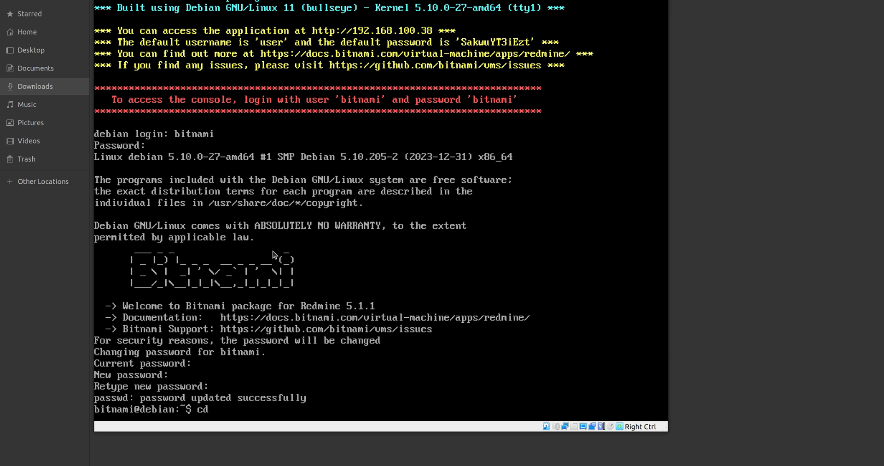
pyautogui.write('/opt/')
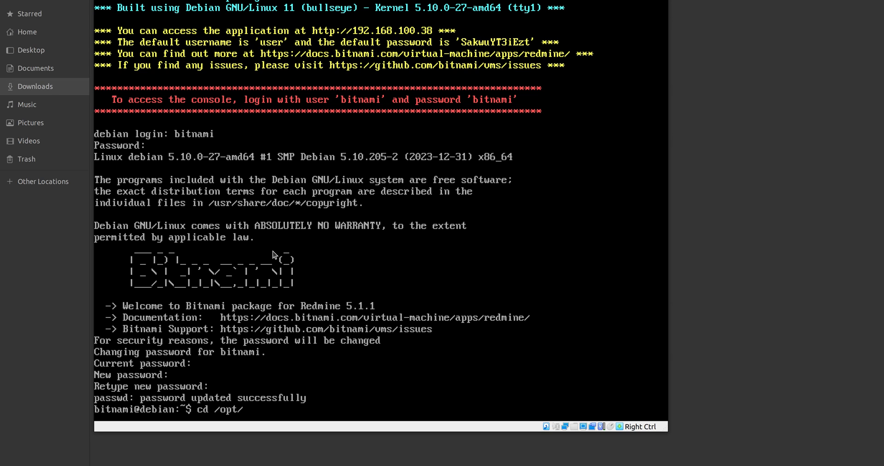
pyautogui.write('bitnami/redmine/plugins')
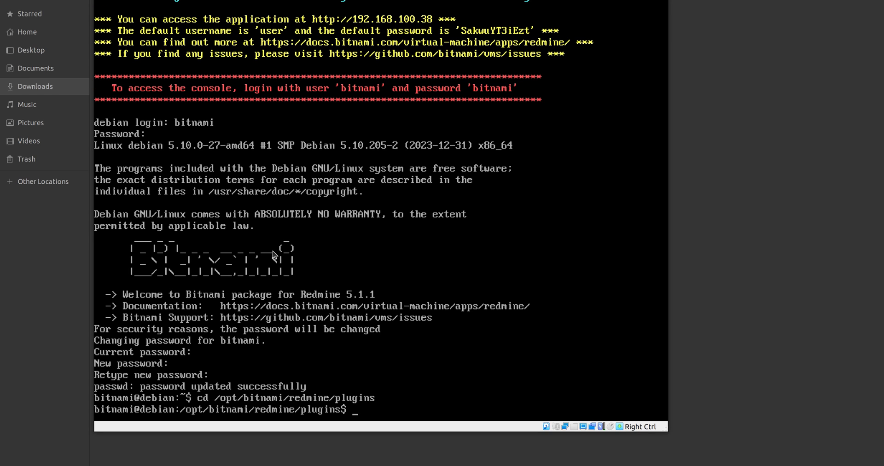
pyautogui.write('ls')
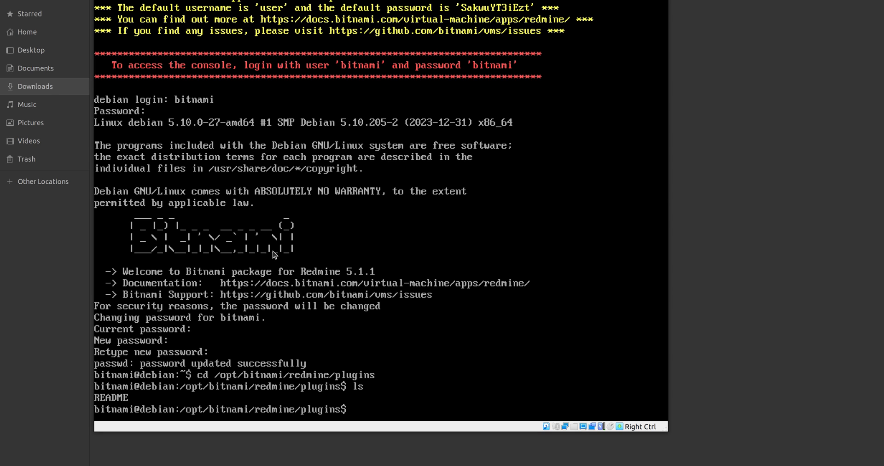
pyautogui.write('cd ..')
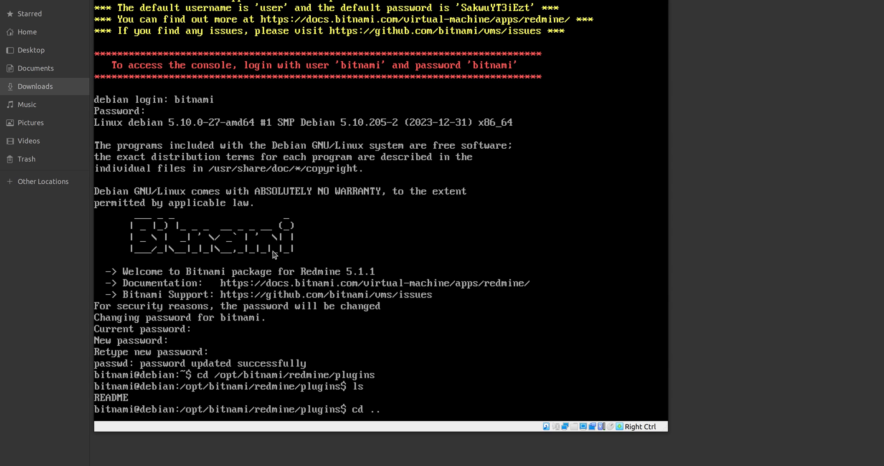
pyautogui.write('ls')
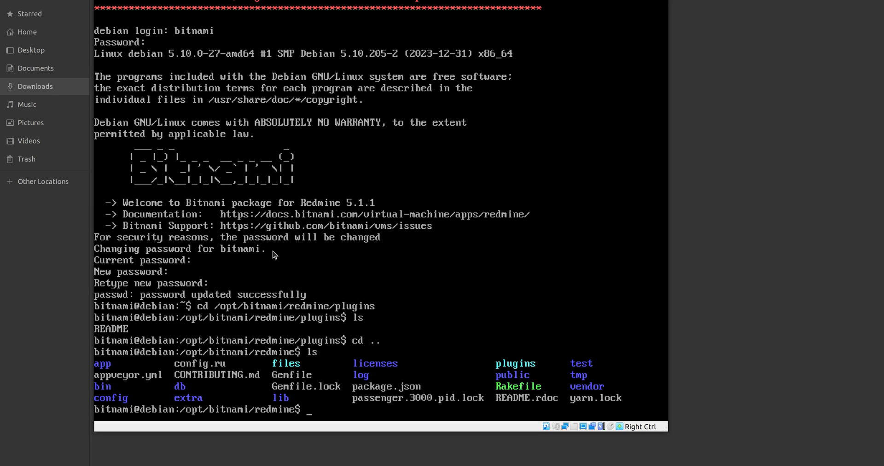
pyautogui.moveTo(144, 123)
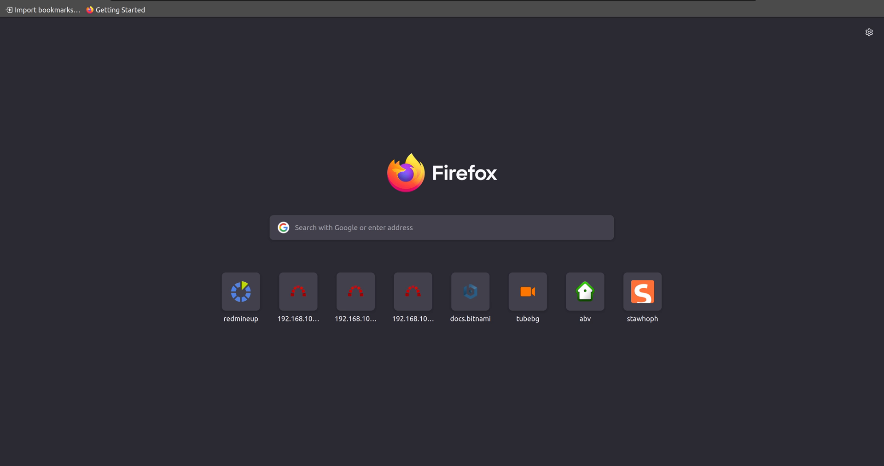
# - Load the Redmine Home page at 192.168.100.38 from a new tab's shortcut tile
pyautogui.click(442, 228)
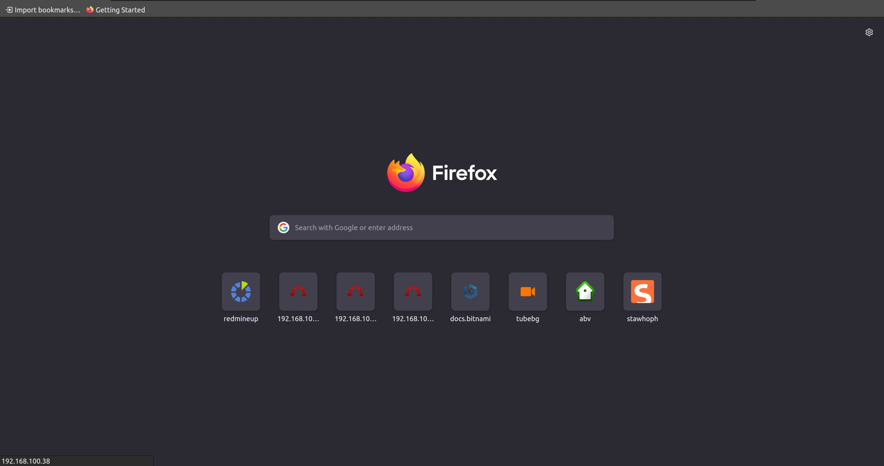
pyautogui.click(240, 292)
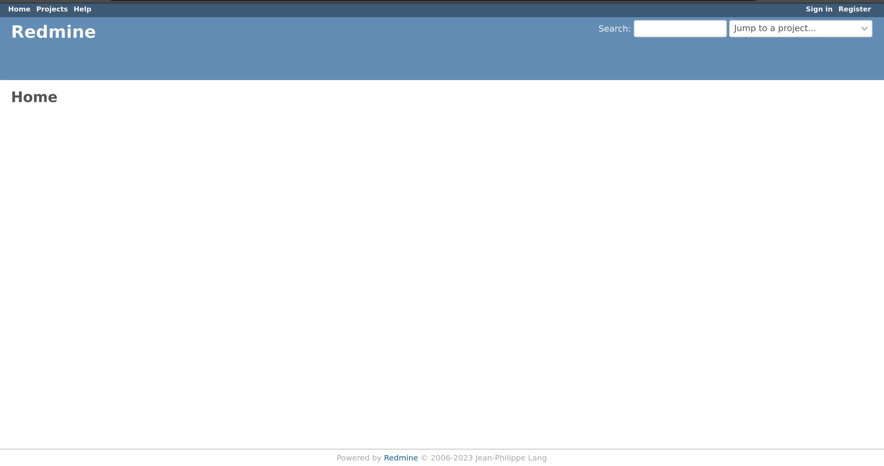
pyautogui.moveTo(816, 19)
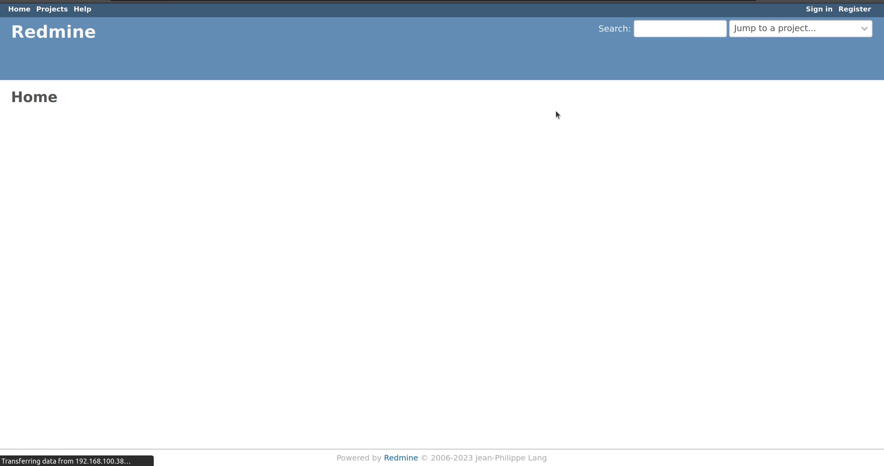
# - Sign in to Redmine as 'user' with the default password and save the login
pyautogui.click(818, 9)
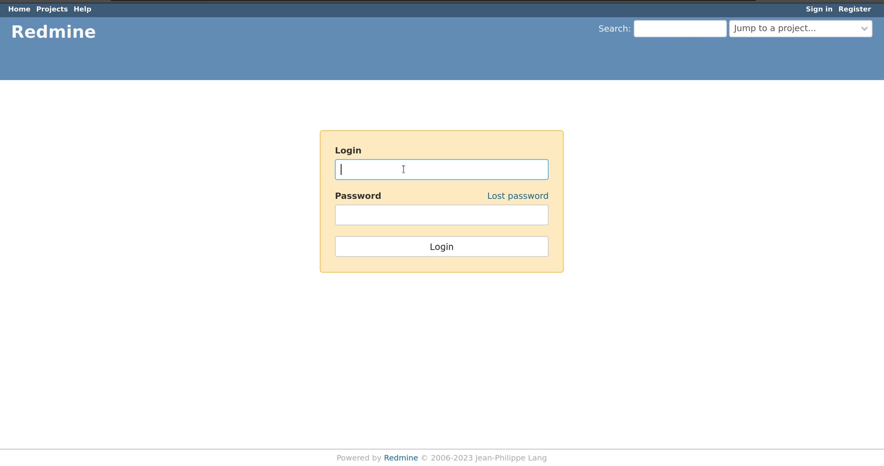
pyautogui.write('user')
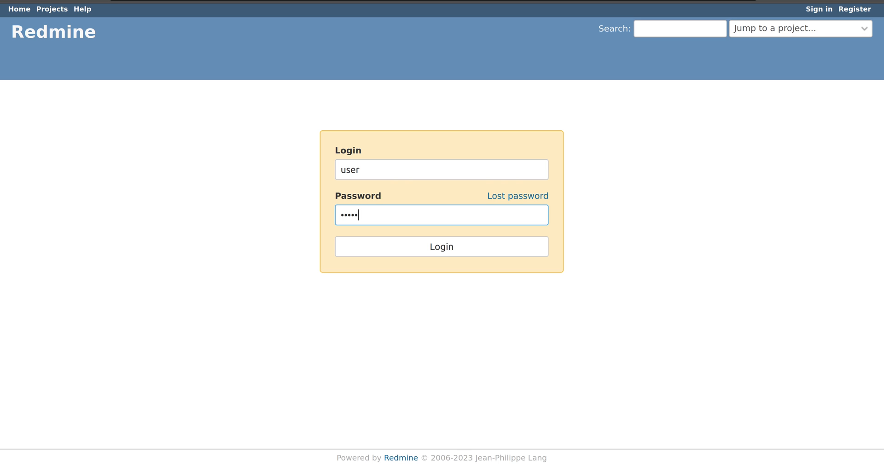
pyautogui.write('•')
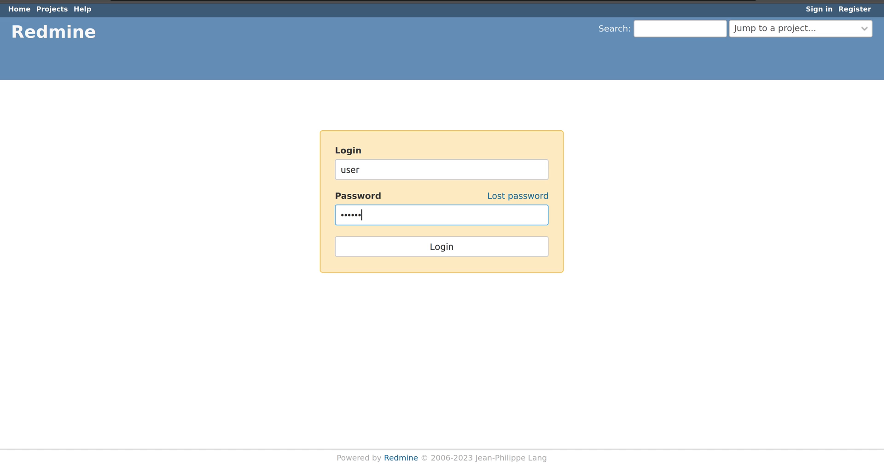
pyautogui.write('•')
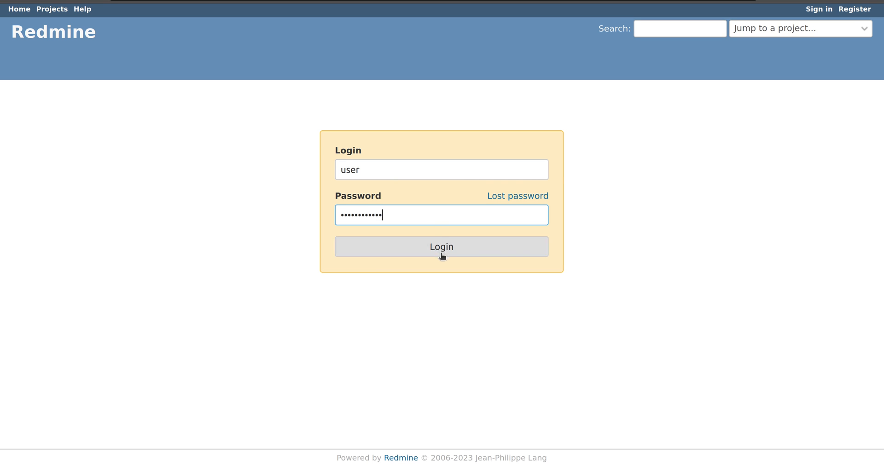
pyautogui.click(441, 246)
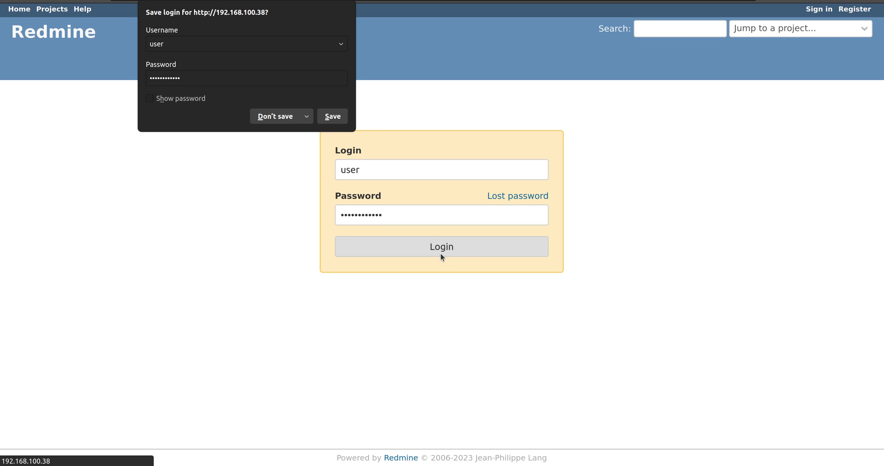
pyautogui.click(441, 246)
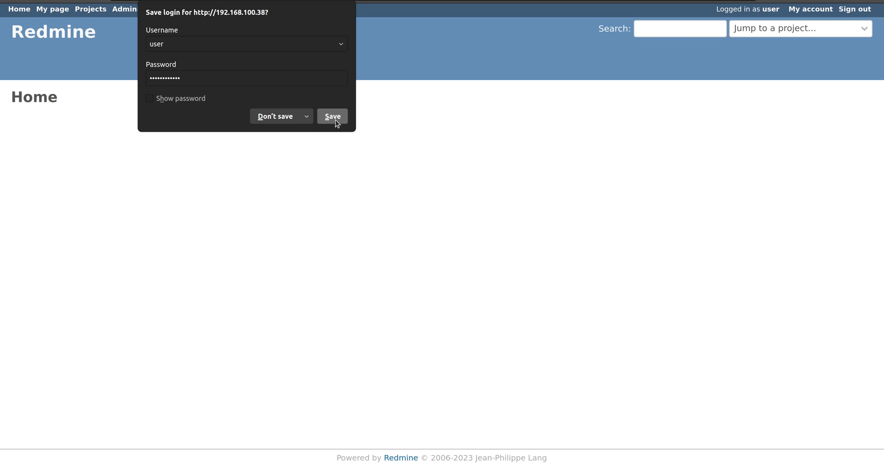
pyautogui.click(332, 116)
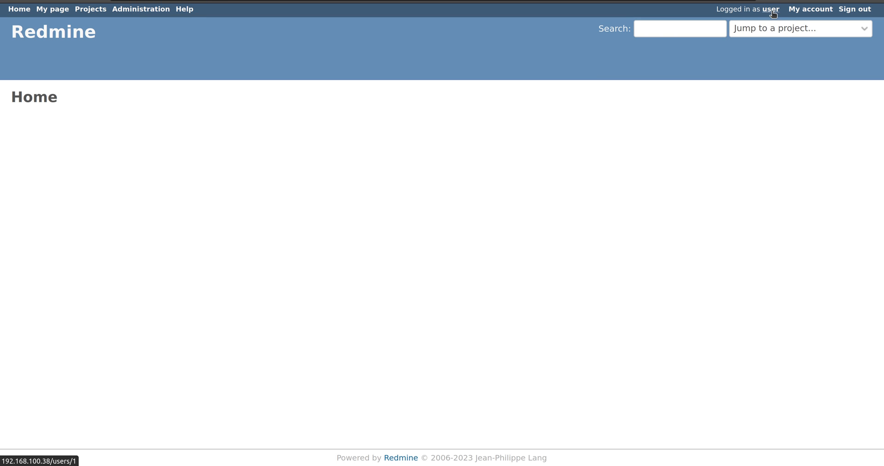
pyautogui.moveTo(201, 64)
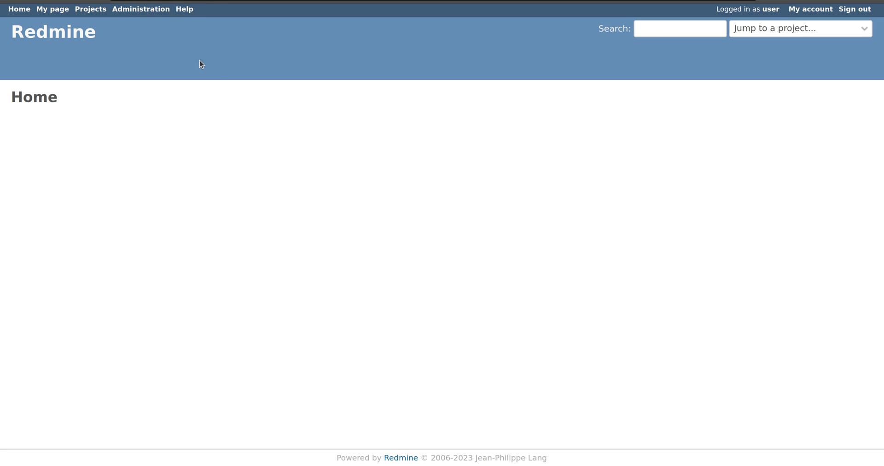
# - Open Redmine's Administration Information page showing version 5.1.1.stable
pyautogui.click(140, 8)
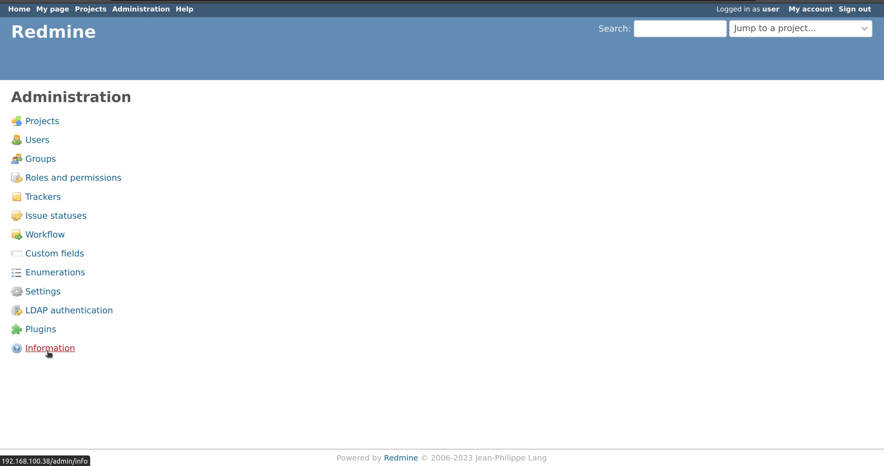
pyautogui.moveTo(72, 351)
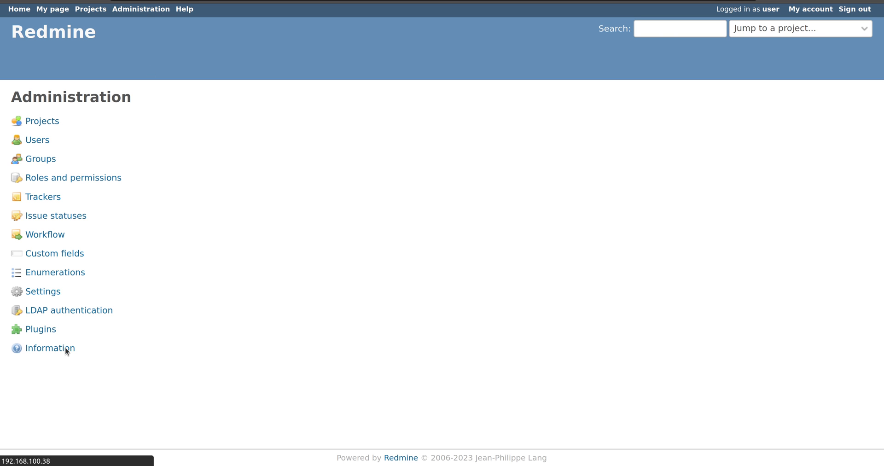
pyautogui.click(50, 348)
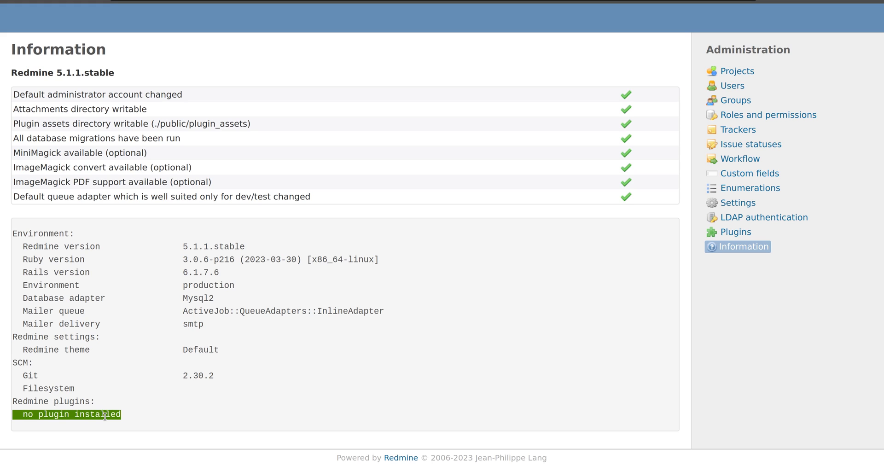
pyautogui.moveTo(294, 285)
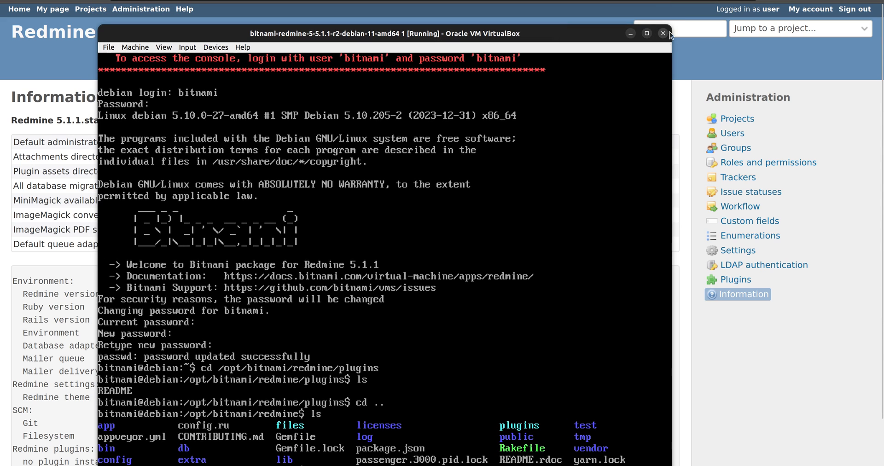
# - Close the Redmine VM window choosing 'Power off the machine'
pyautogui.click(663, 34)
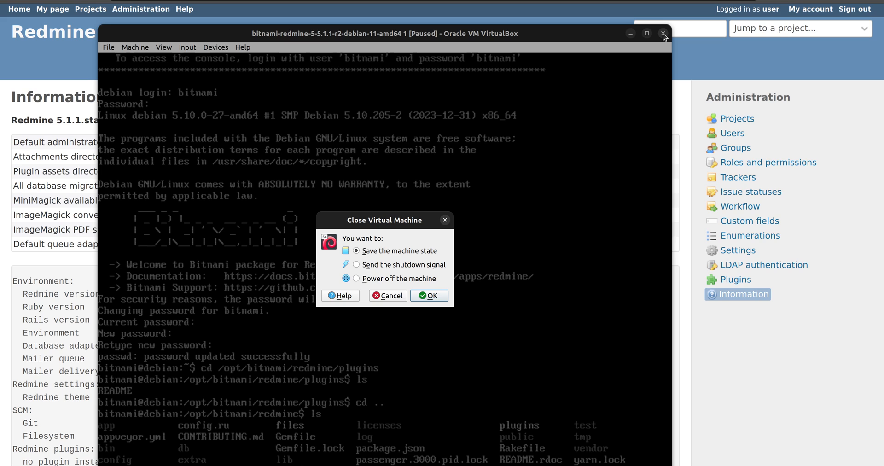
pyautogui.moveTo(391, 280)
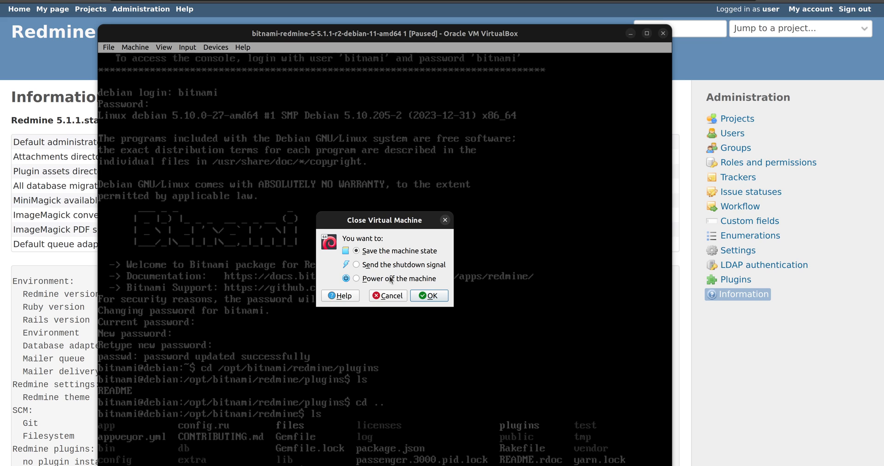
pyautogui.click(357, 279)
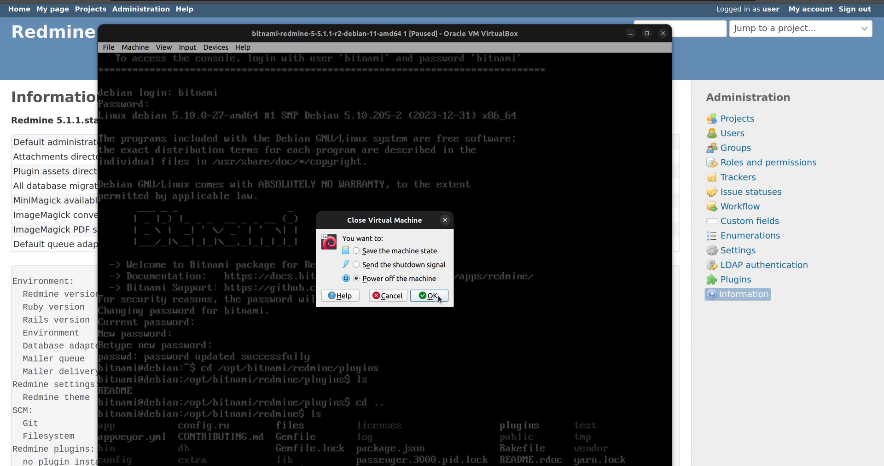
pyautogui.click(428, 295)
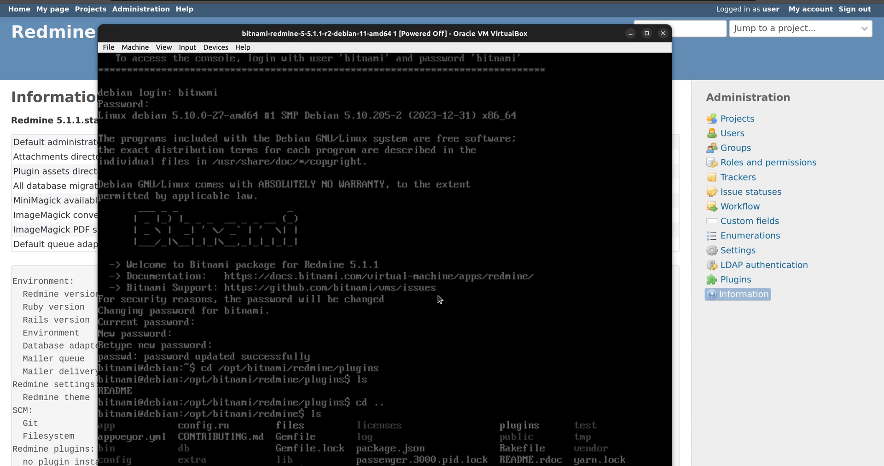
# - Start the Redmine VM again from VirtualBox Manager's Start button
pyautogui.click(663, 34)
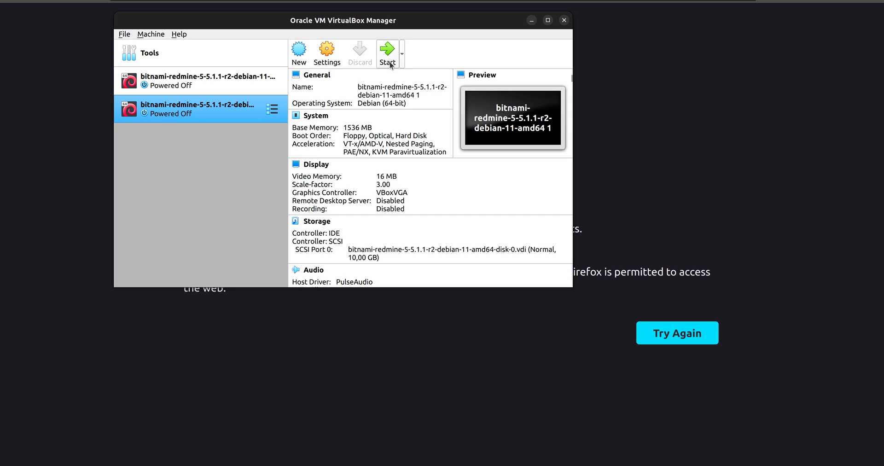
pyautogui.click(386, 53)
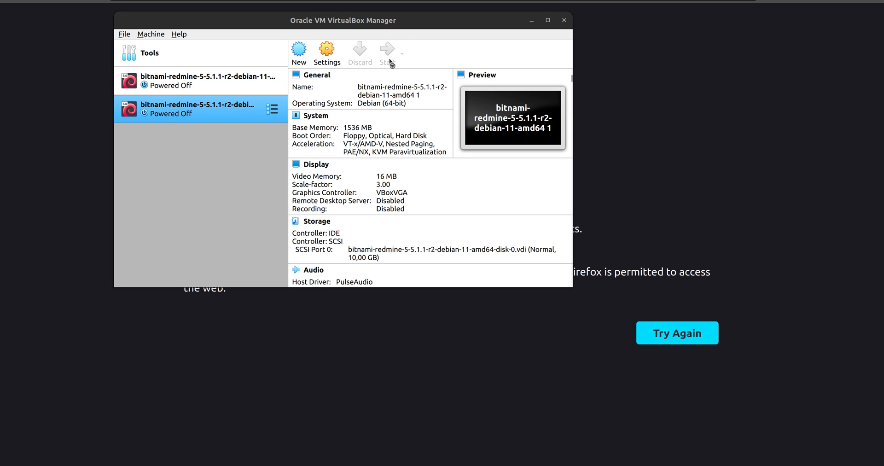
pyautogui.click(387, 53)
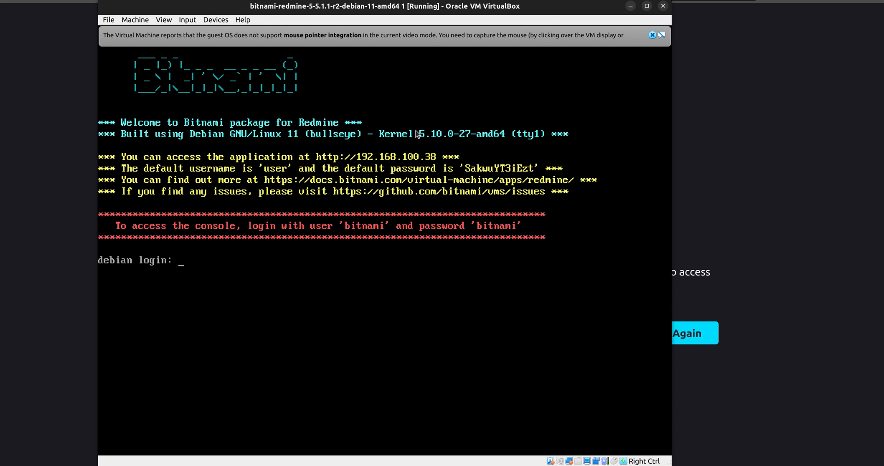
# - Log into the console as bitnami, retrying after the failed first attempt
pyautogui.write('b')
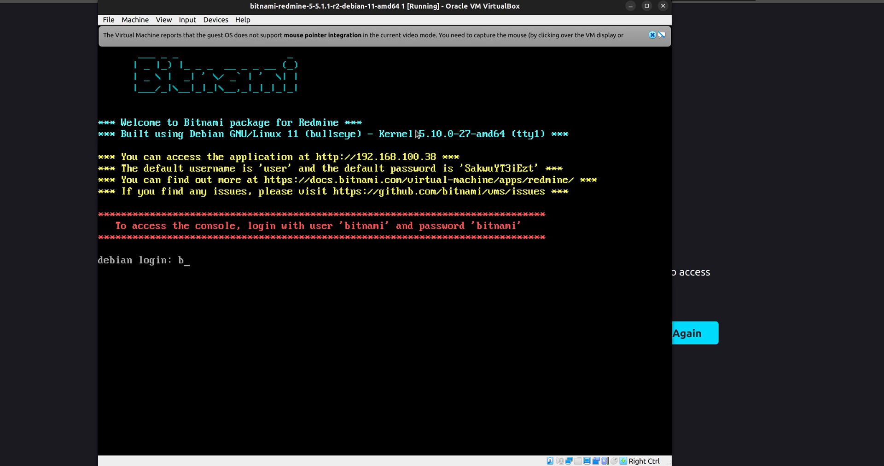
pyautogui.write('itnami')
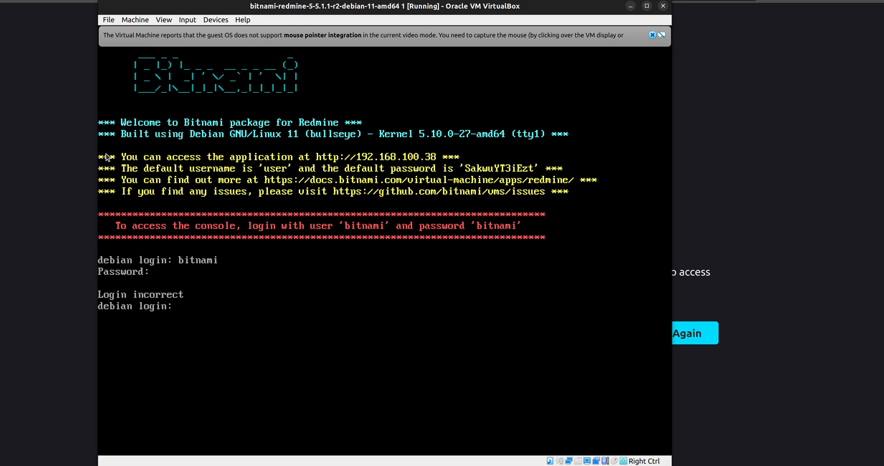
pyautogui.write('bitnami')
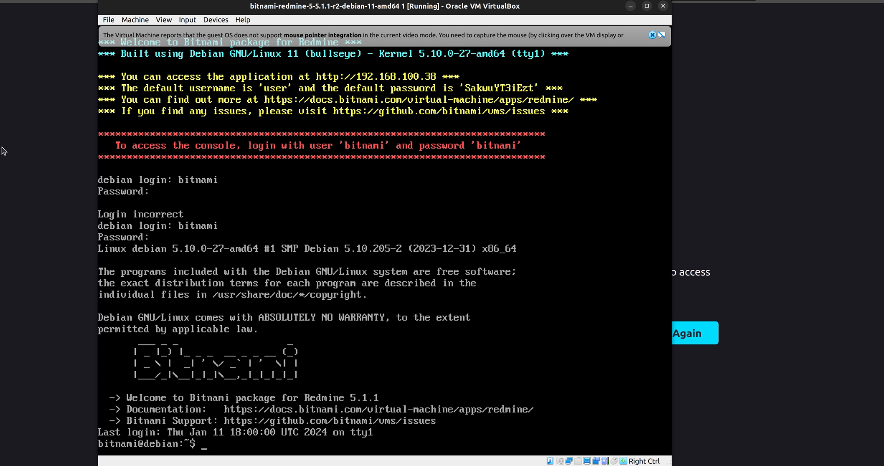
pyautogui.moveTo(46, 158)
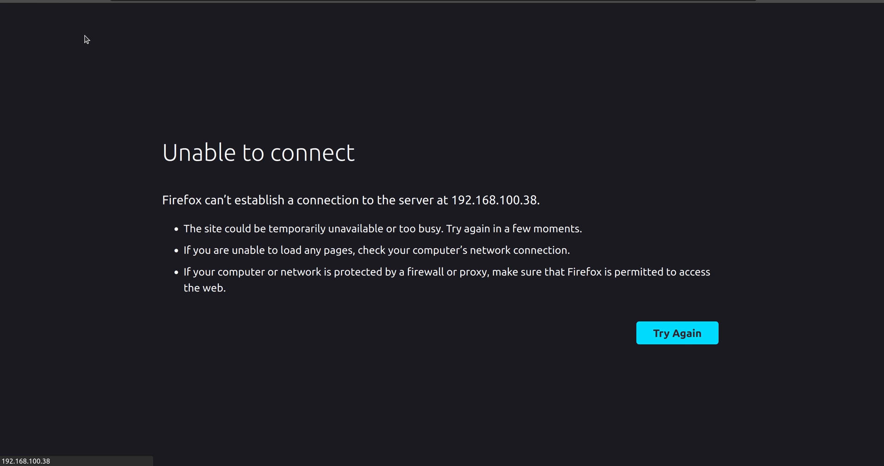
pyautogui.moveTo(91, 62)
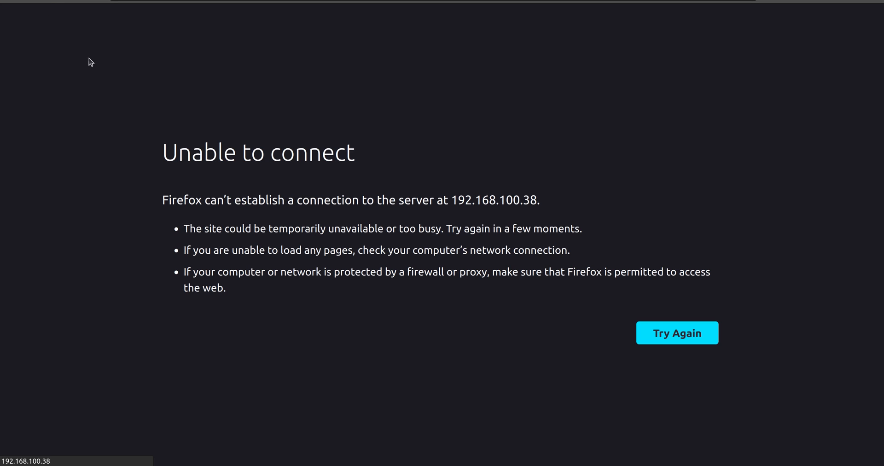
pyautogui.moveTo(317, 142)
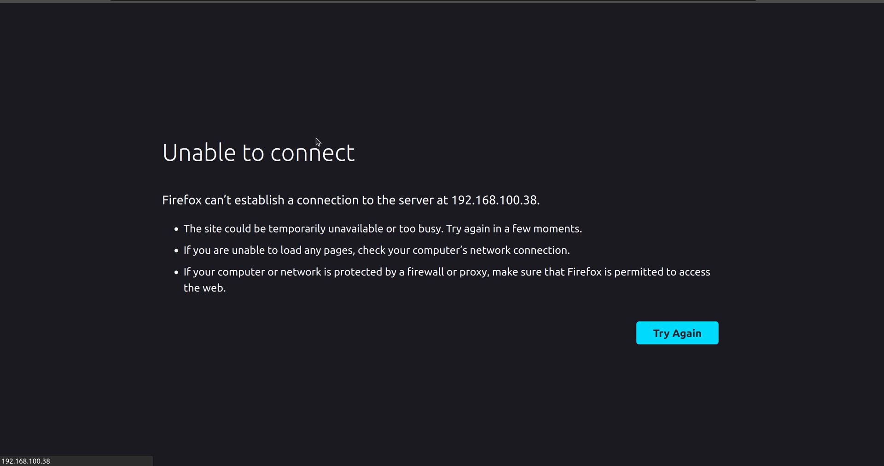
pyautogui.moveTo(191, 21)
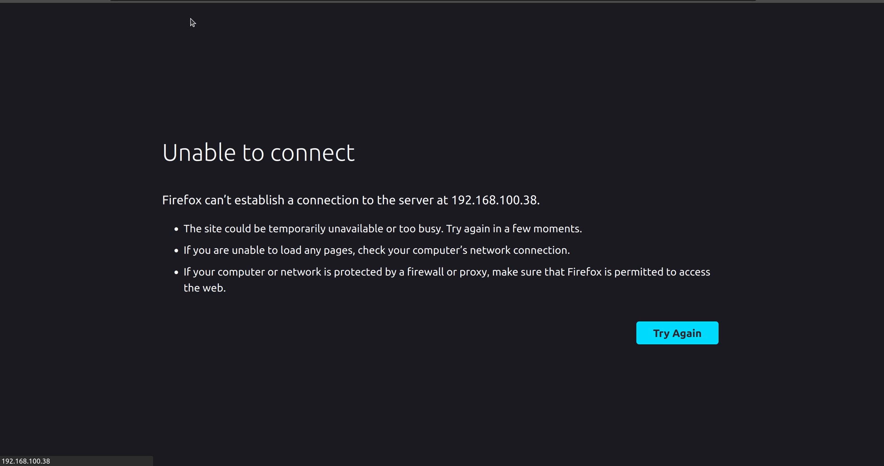
pyautogui.moveTo(191, 19)
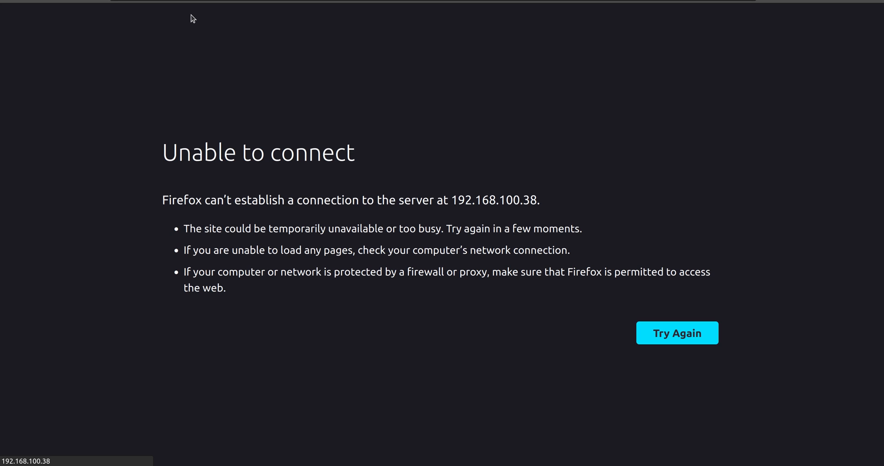
pyautogui.moveTo(96, 14)
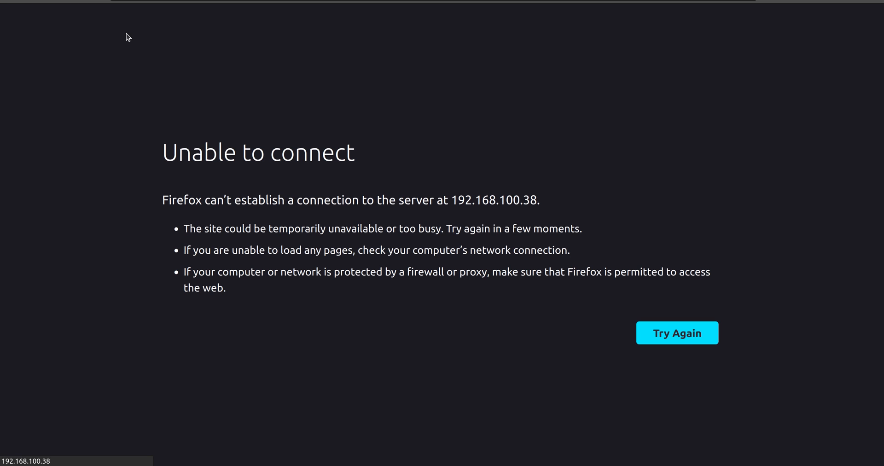
# - Reload the Redmine Information page in Firefox after the 'Unable to connect' error
pyautogui.click(676, 333)
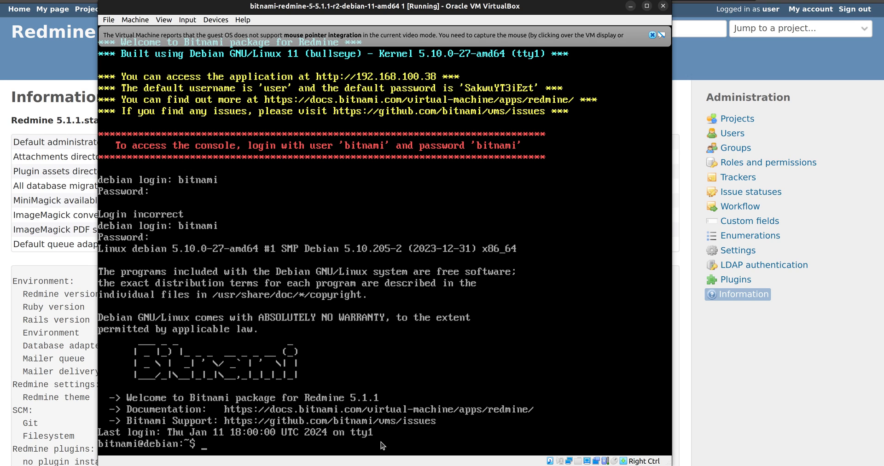
# - Run 'time' in the console, then close the VM choosing 'Save the machine state'
pyautogui.write('time')
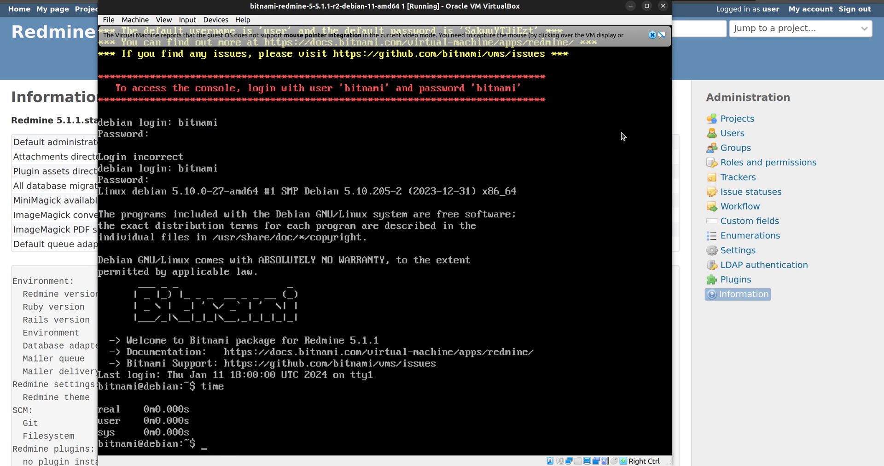
pyautogui.click(663, 6)
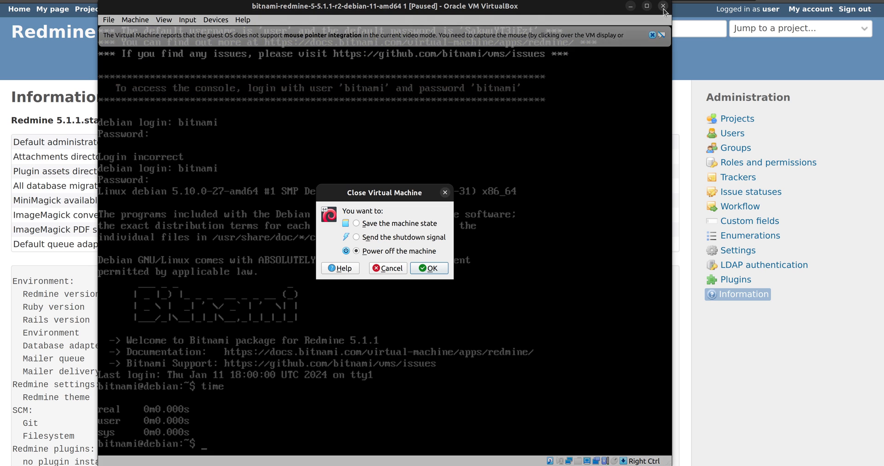
pyautogui.click(356, 223)
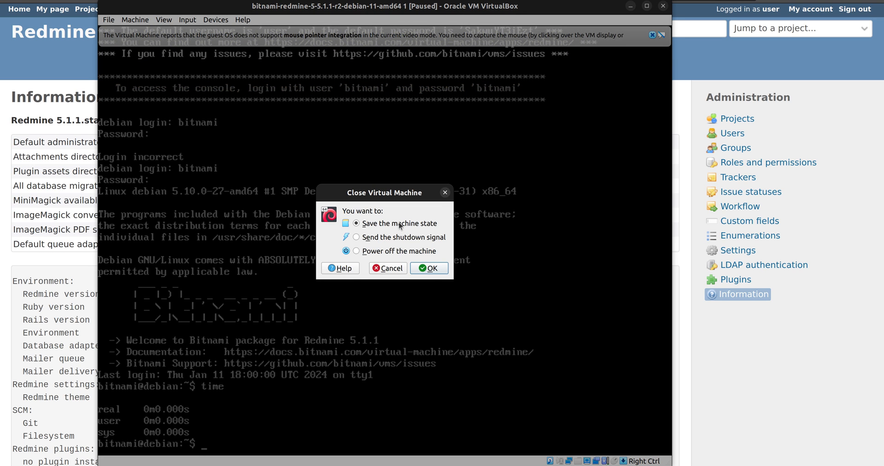
pyautogui.click(428, 268)
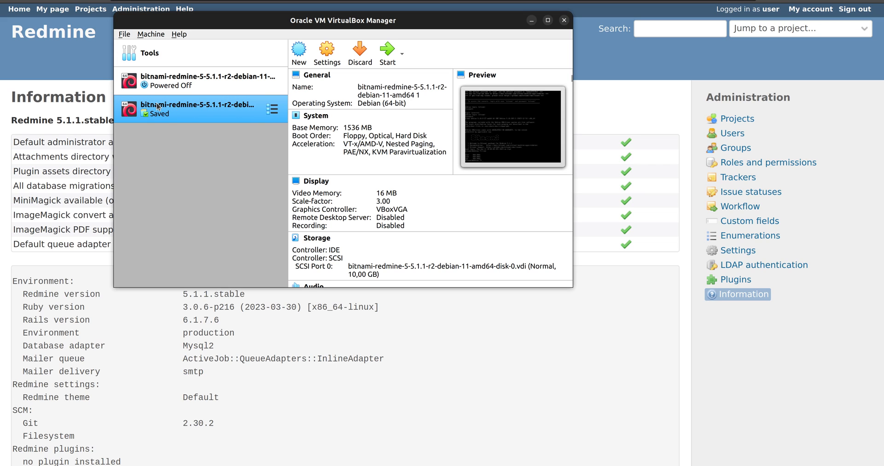
# - Select the saved Bitnami Redmine VM and start it to restore its session
pyautogui.click(317, 74)
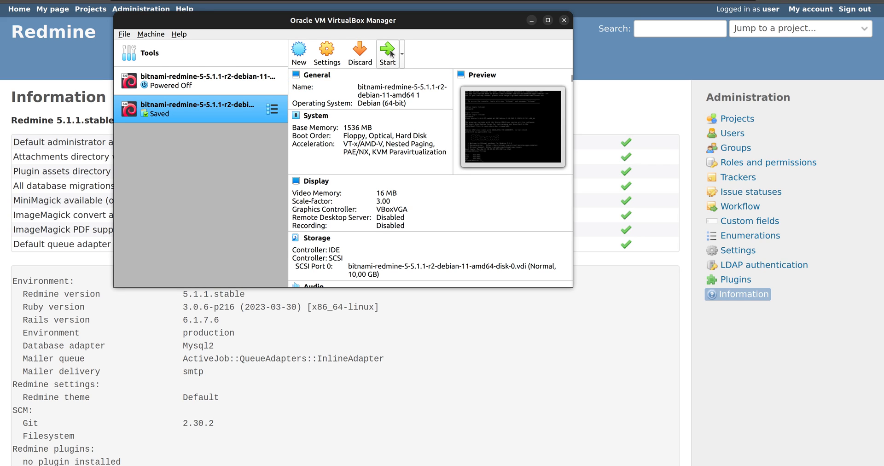
pyautogui.click(386, 54)
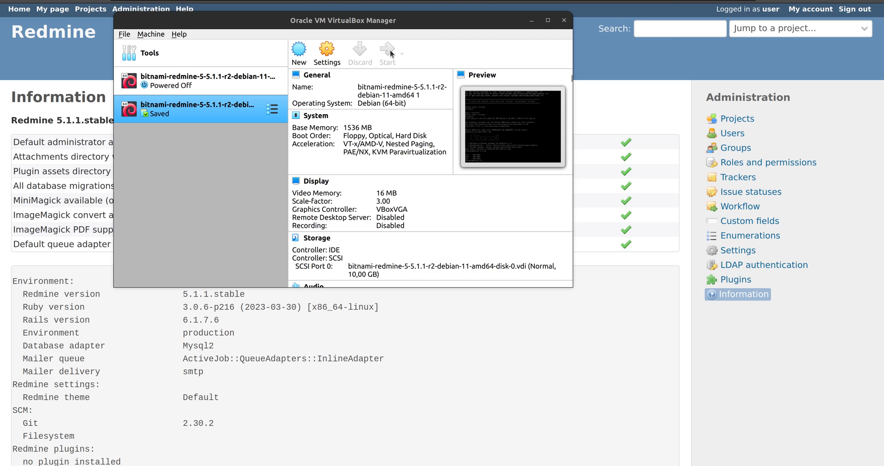
pyautogui.click(386, 53)
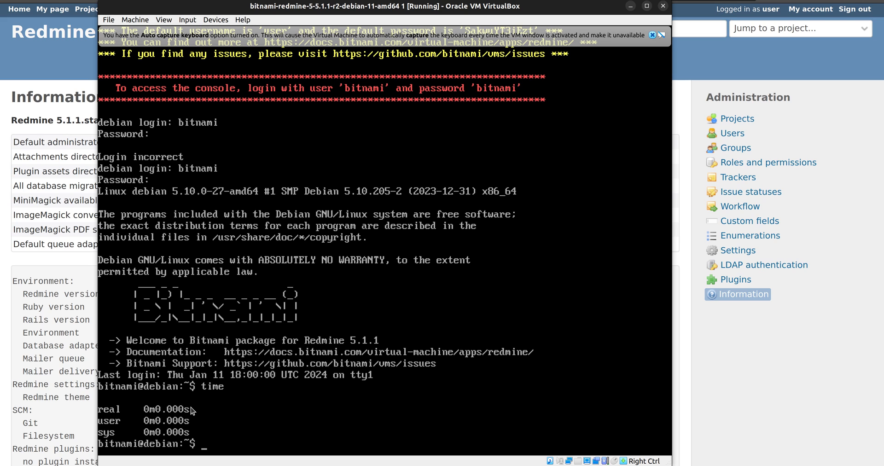
pyautogui.moveTo(213, 401)
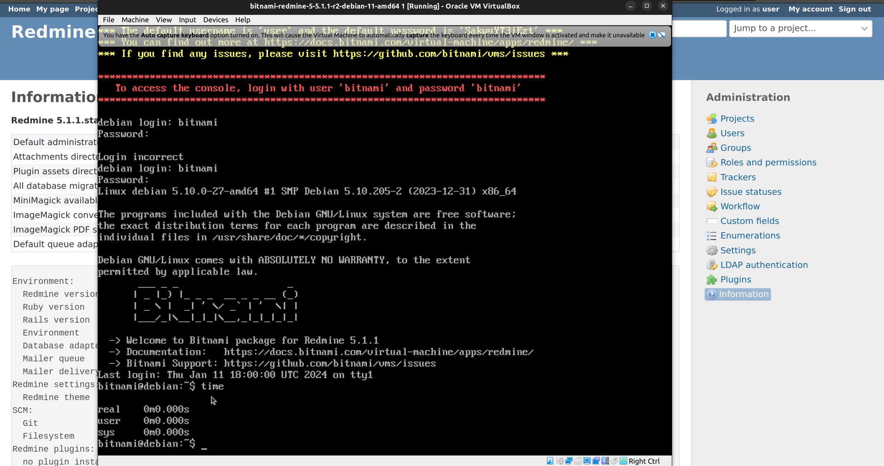